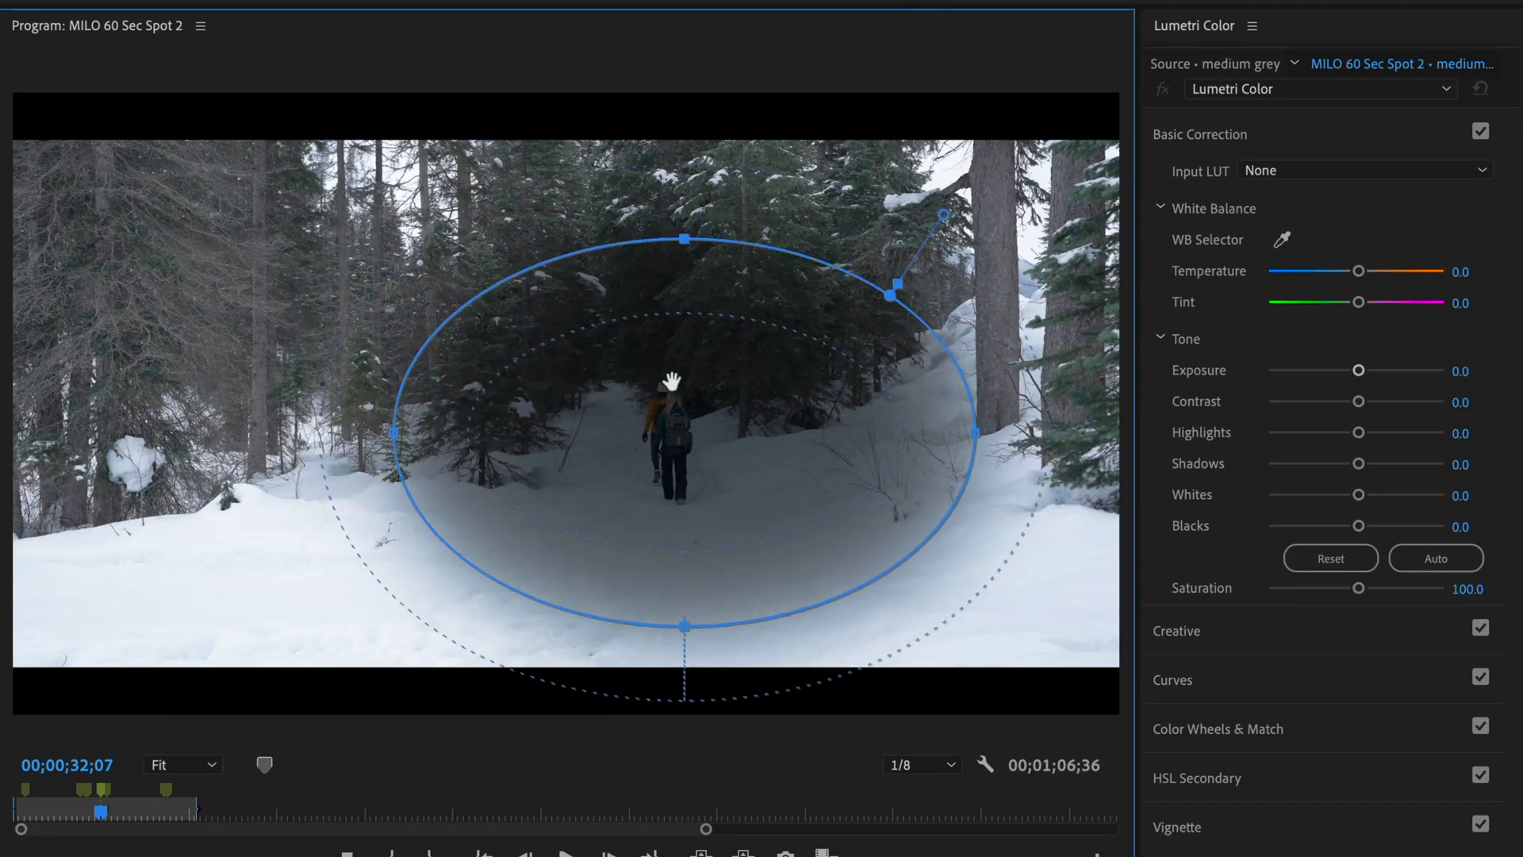
Bring up the New Item list from the bottom of the Project panel.
left_click(626, 806)
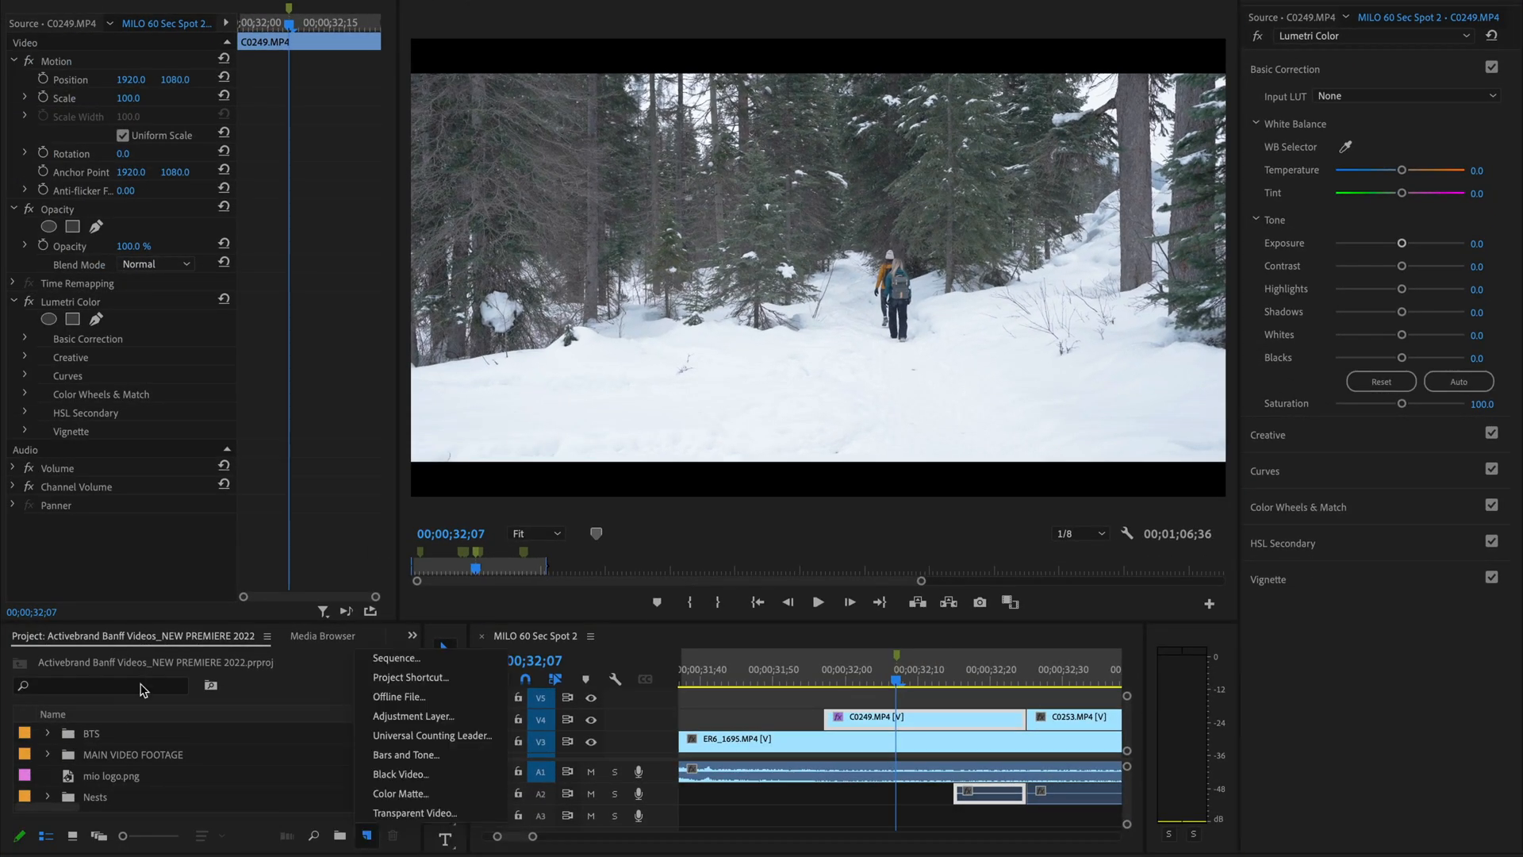
Create a 3840×2160 grey Color Matte named 'medium grey' with default video settings and colour.
left_click(398, 793)
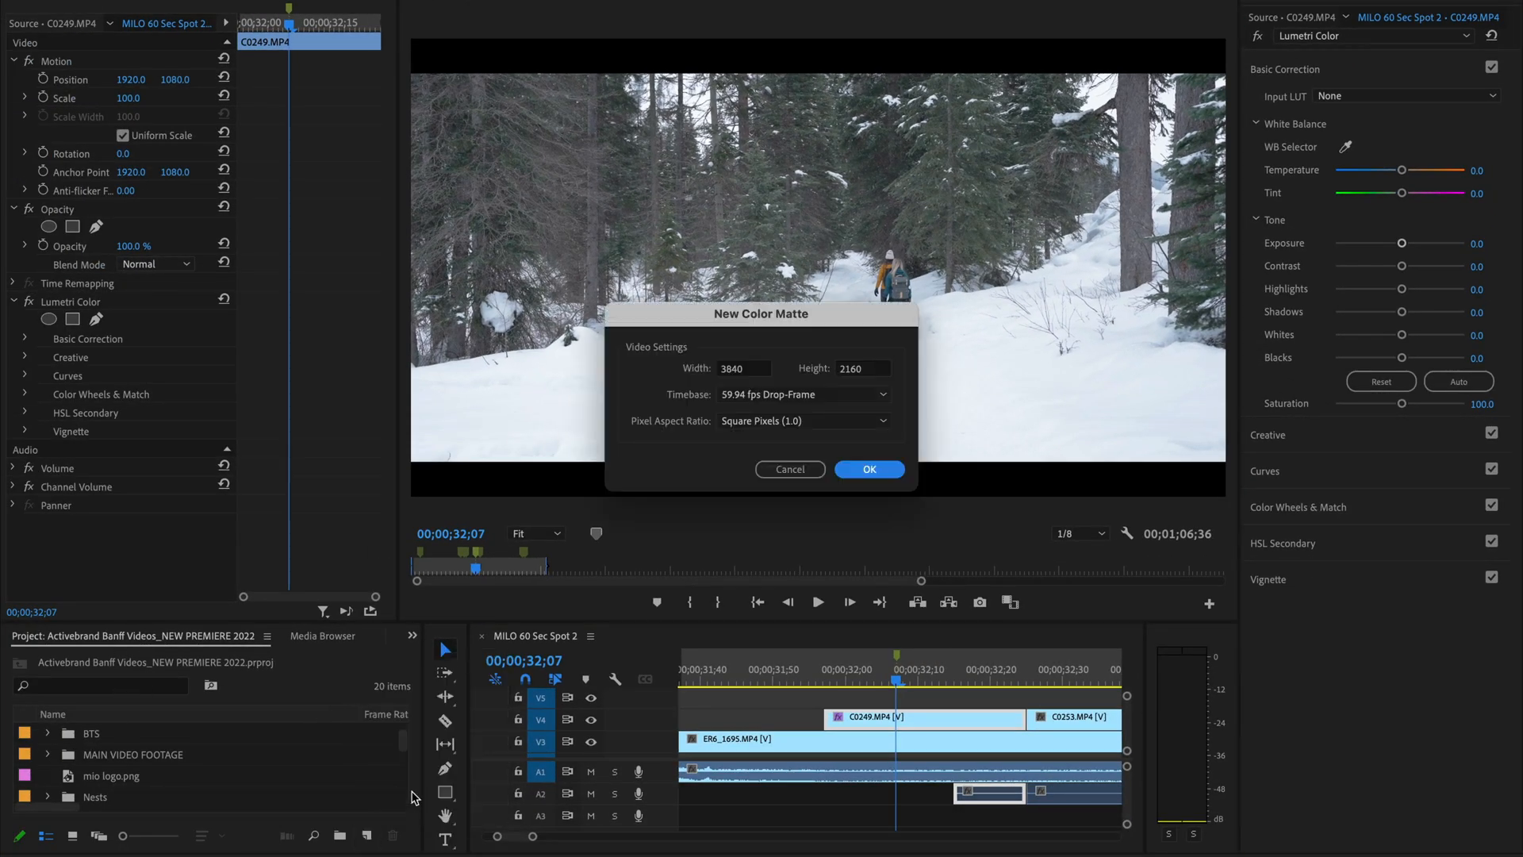
left_click(868, 470)
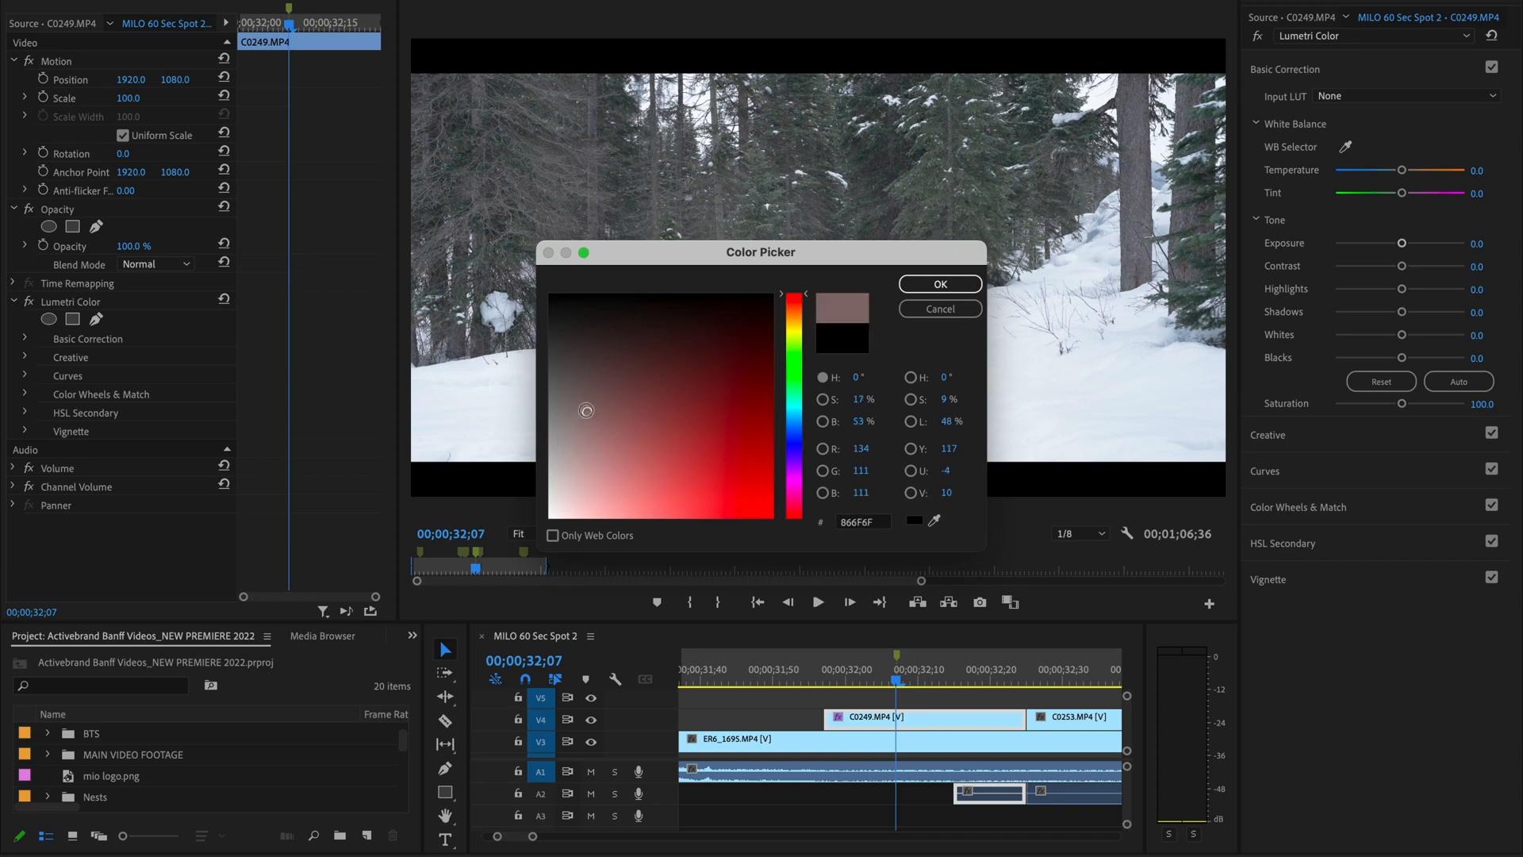
left_click(938, 284)
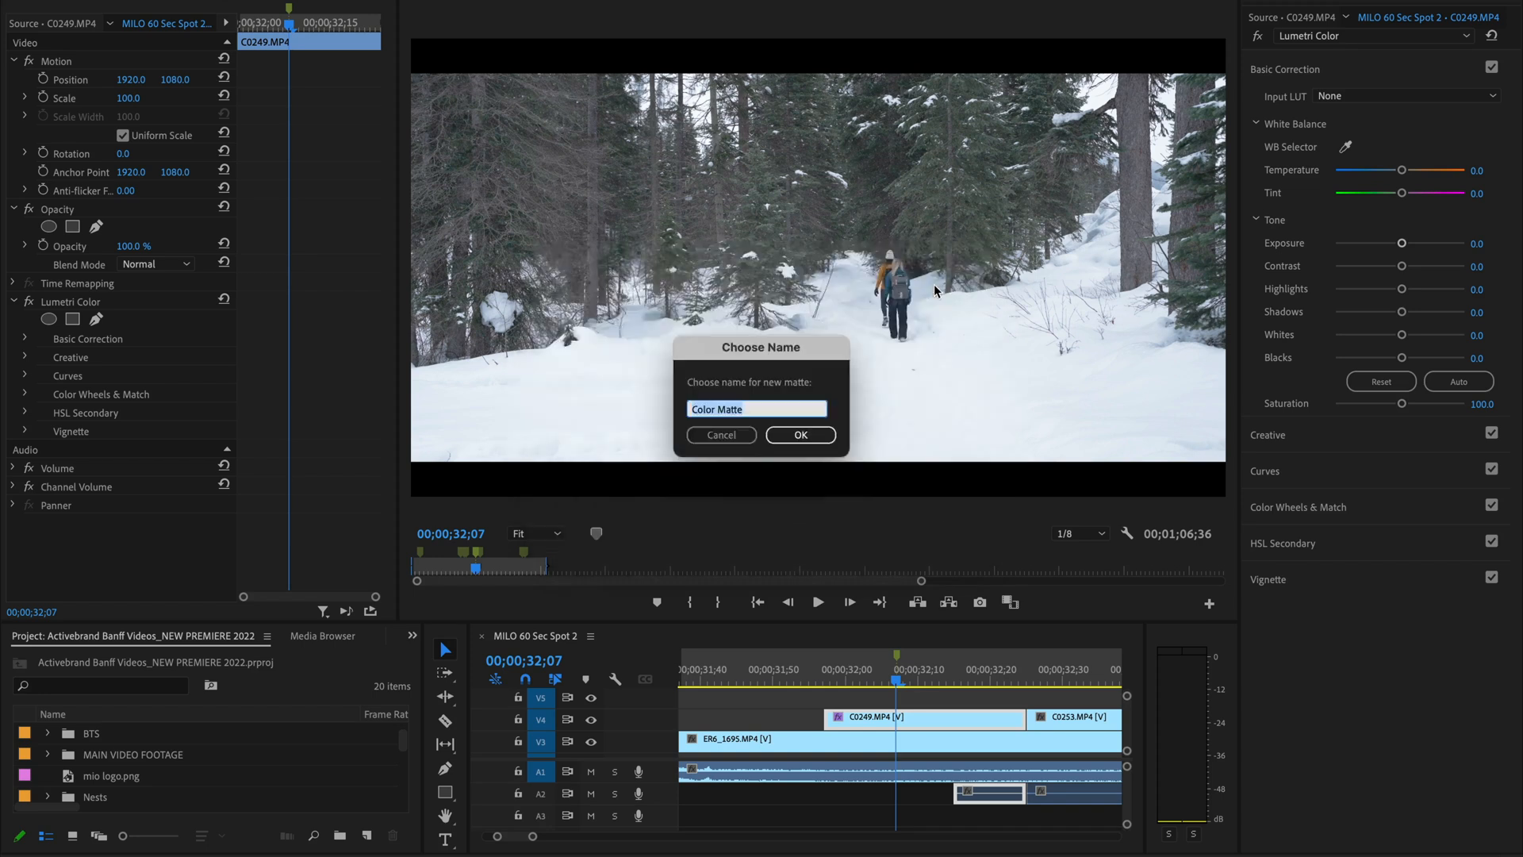
type("medium")
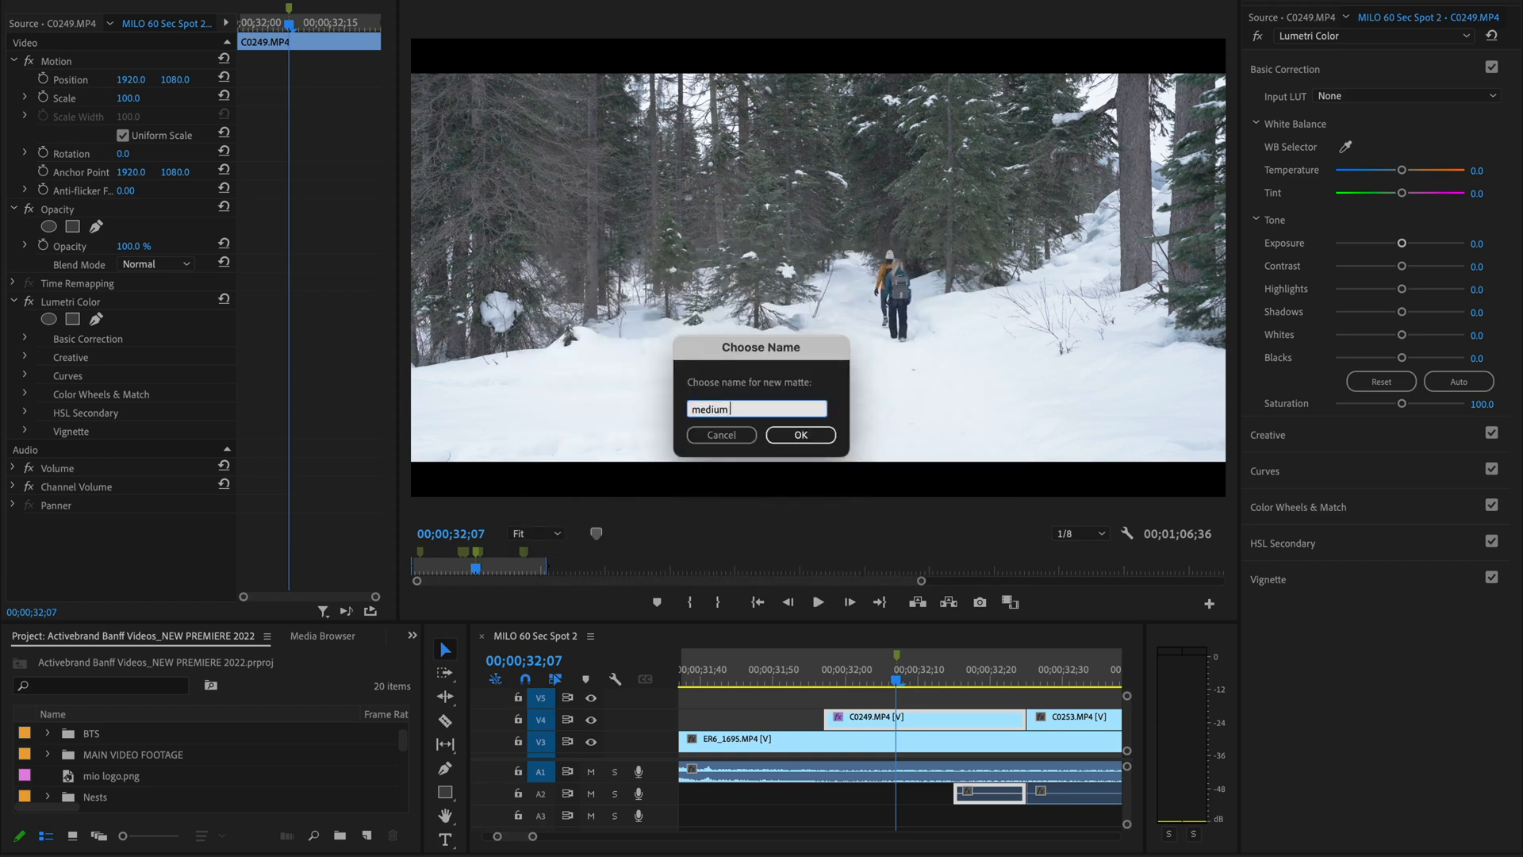
left_click(800, 434)
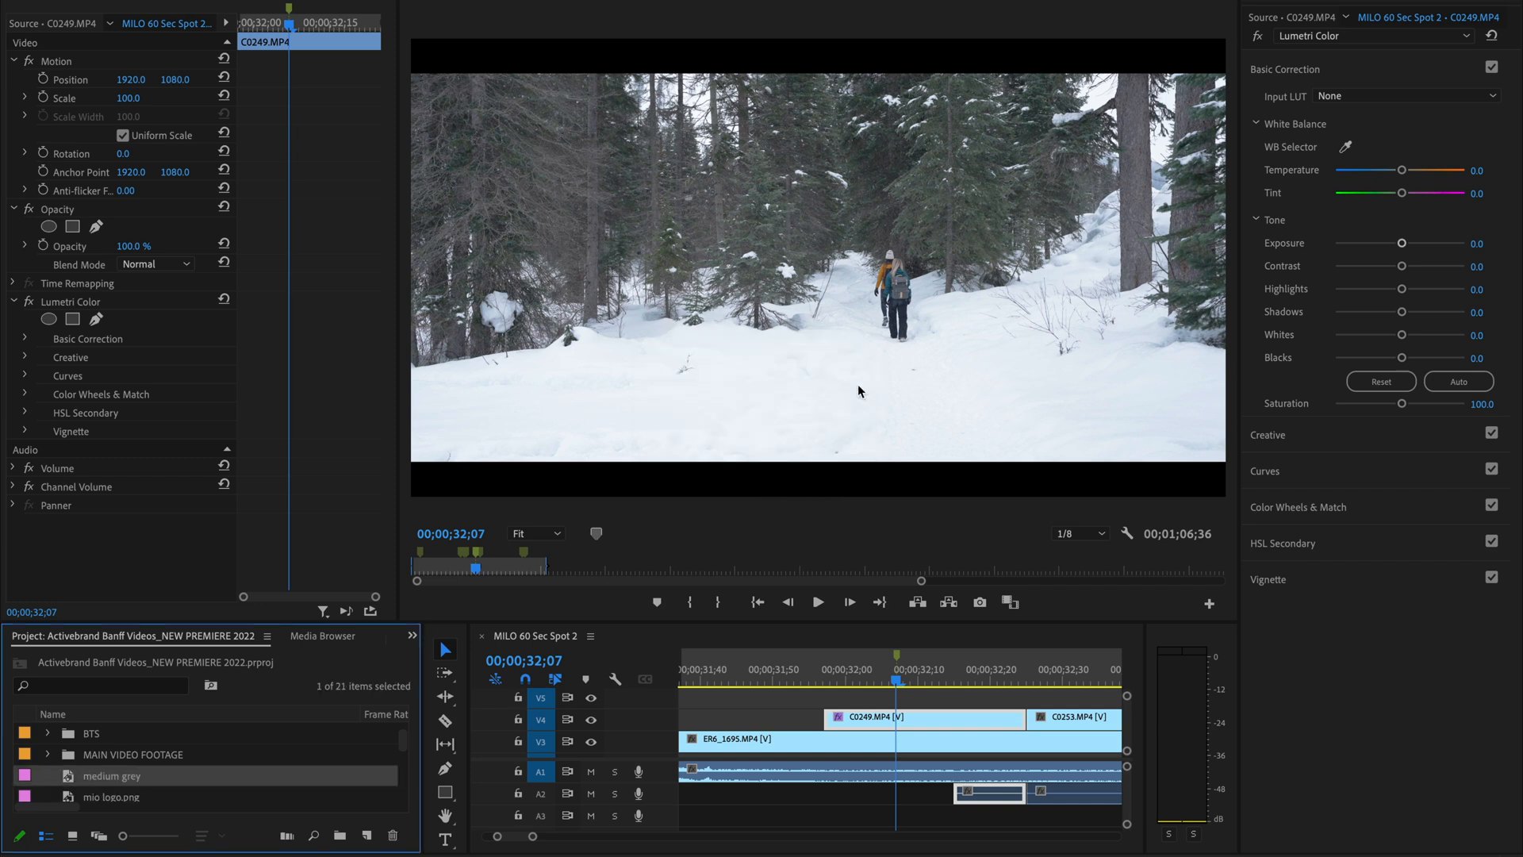
mouse_move(785, 730)
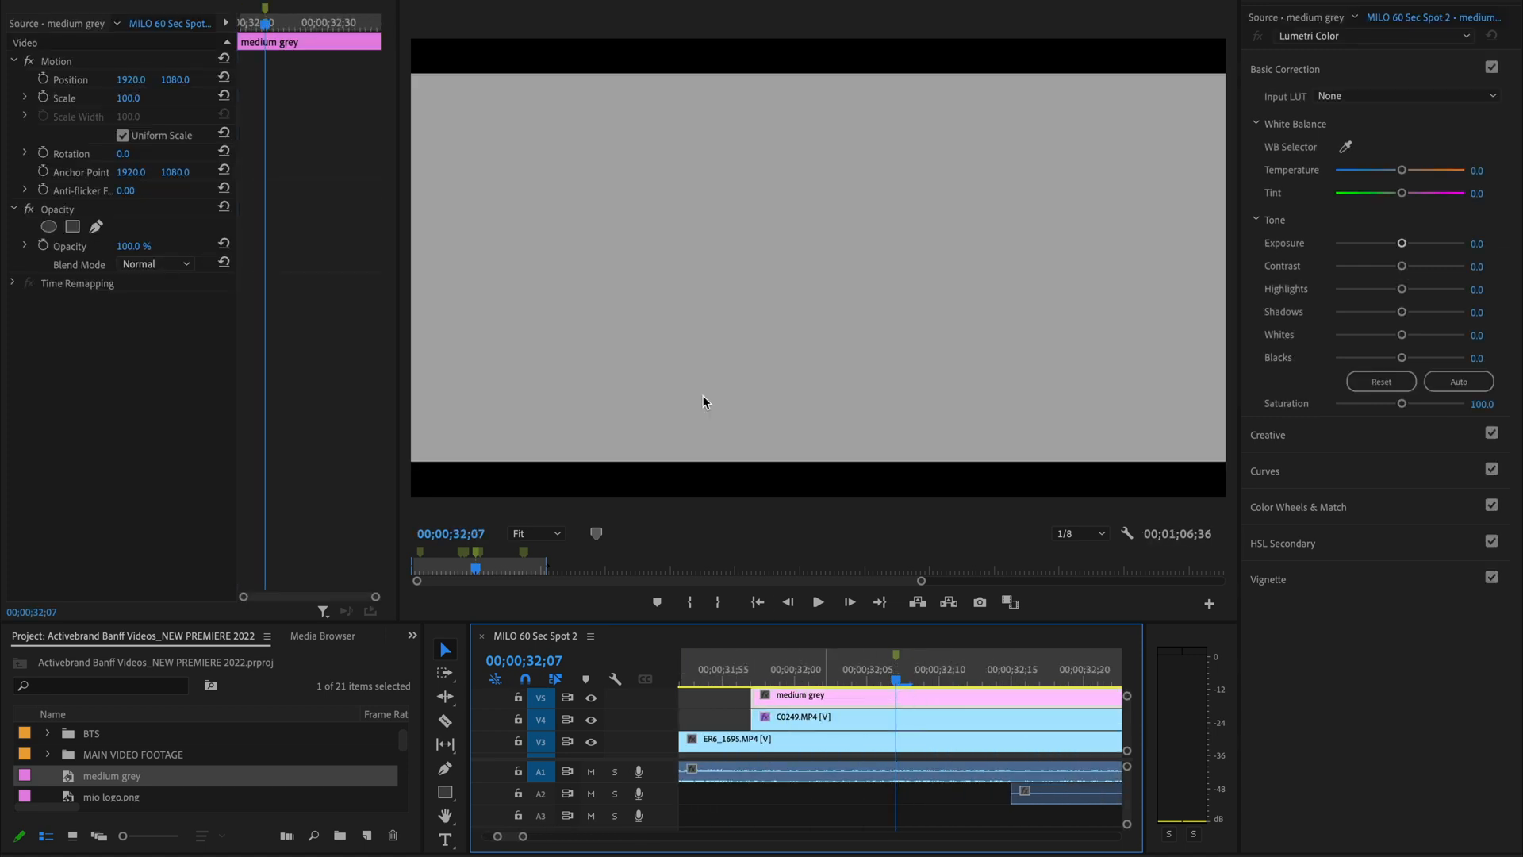
mouse_move(760, 424)
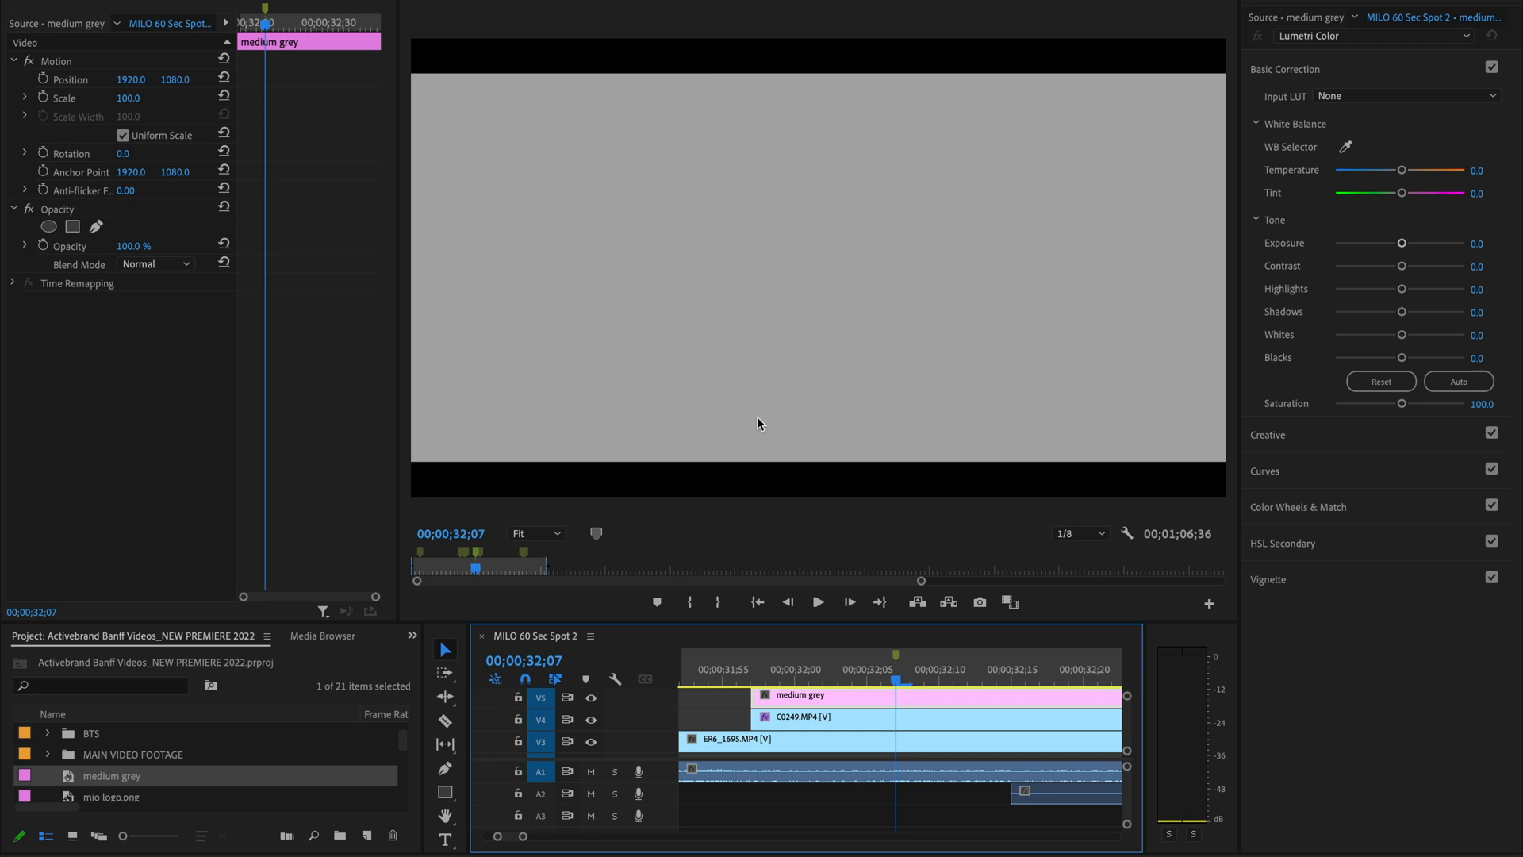
Set the grey matte's Opacity blend mode to Multiply, leaving its colour unchanged.
left_click(154, 264)
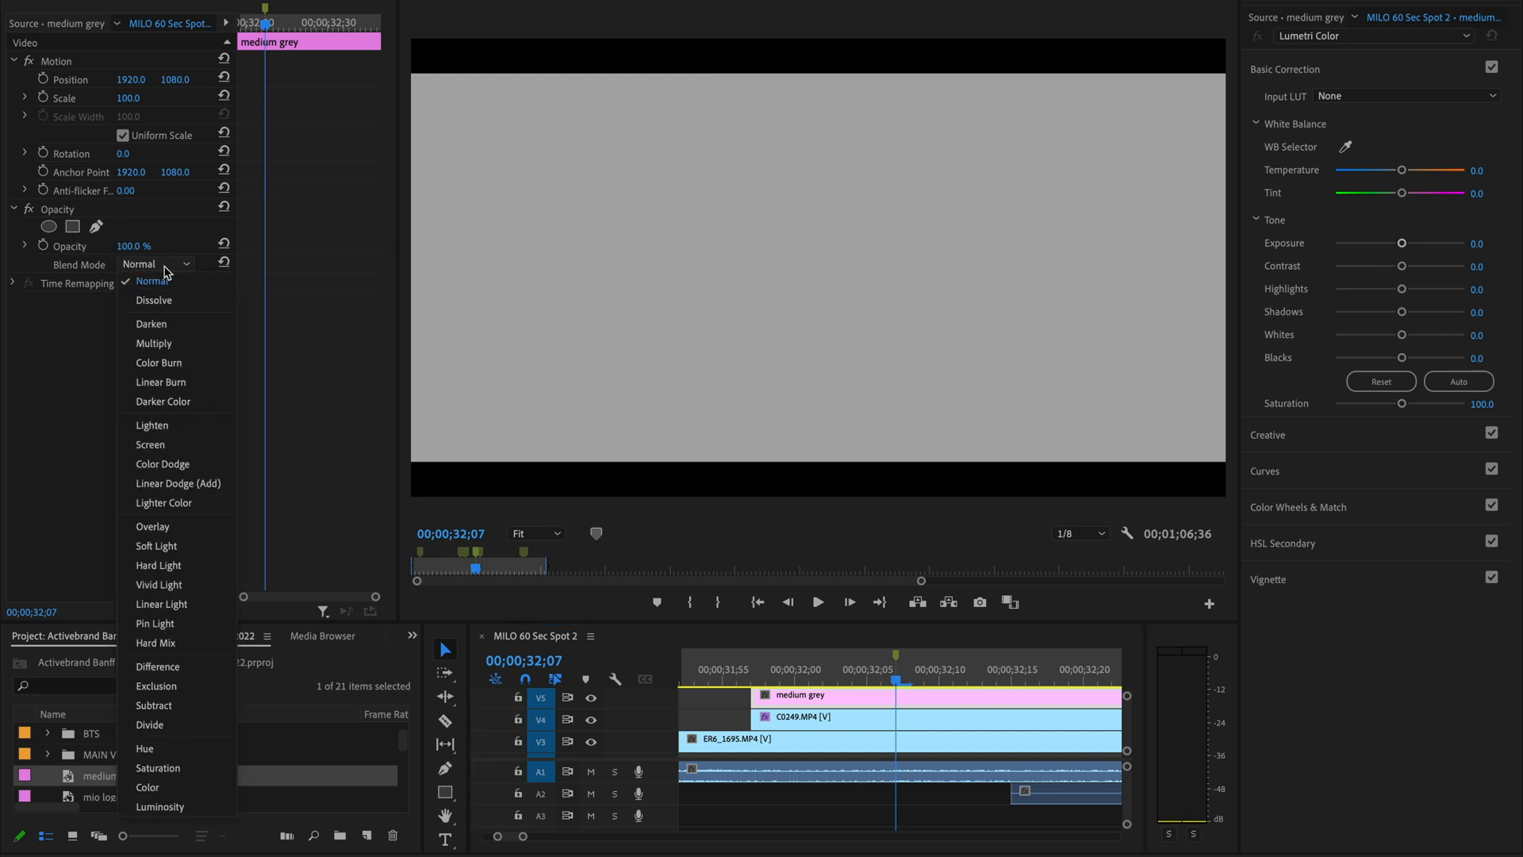
mouse_move(154, 343)
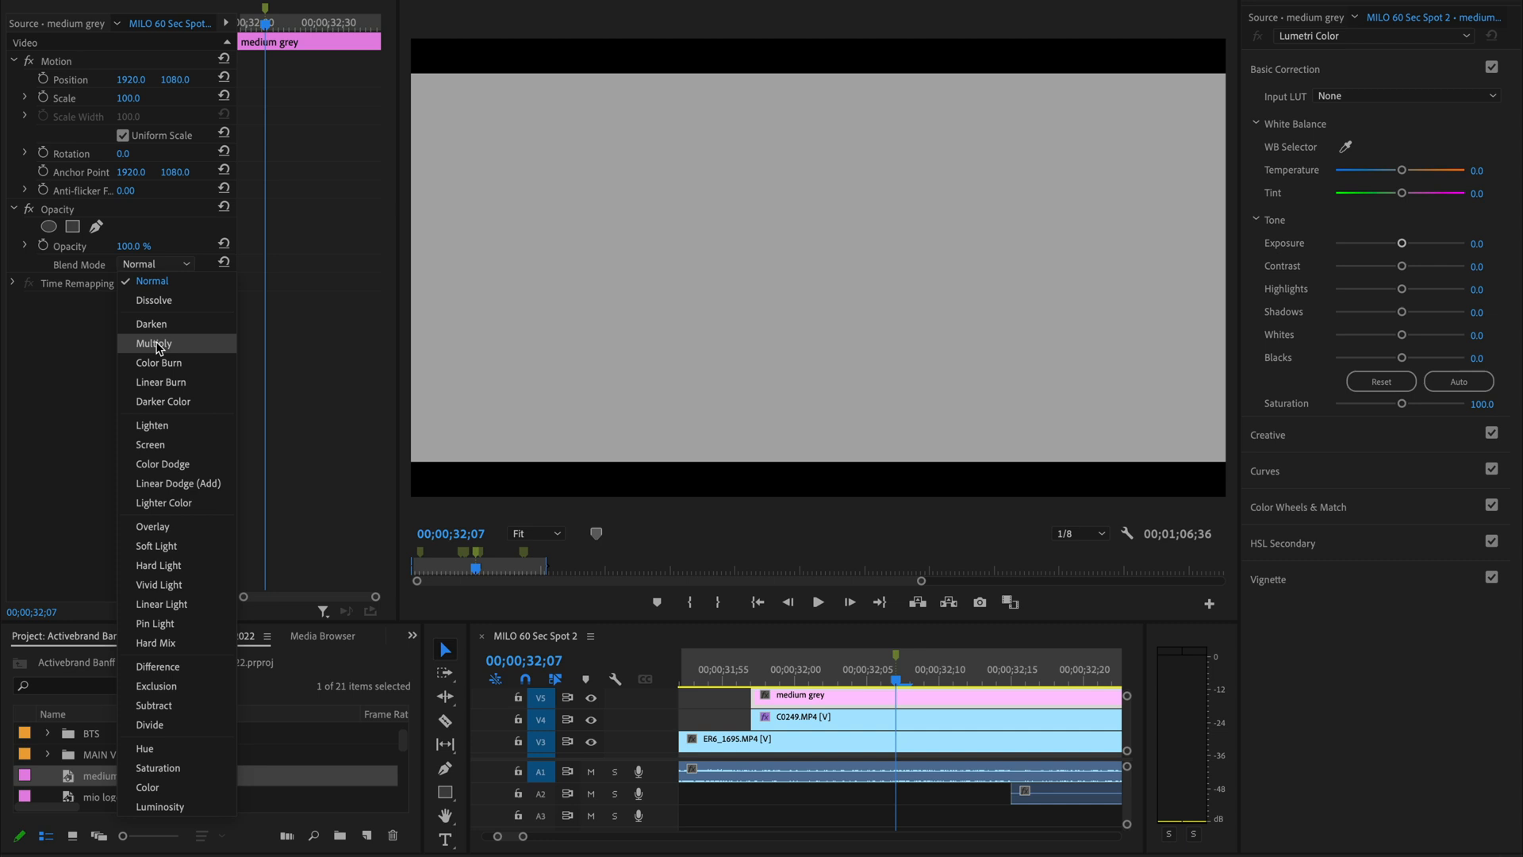
left_click(154, 342)
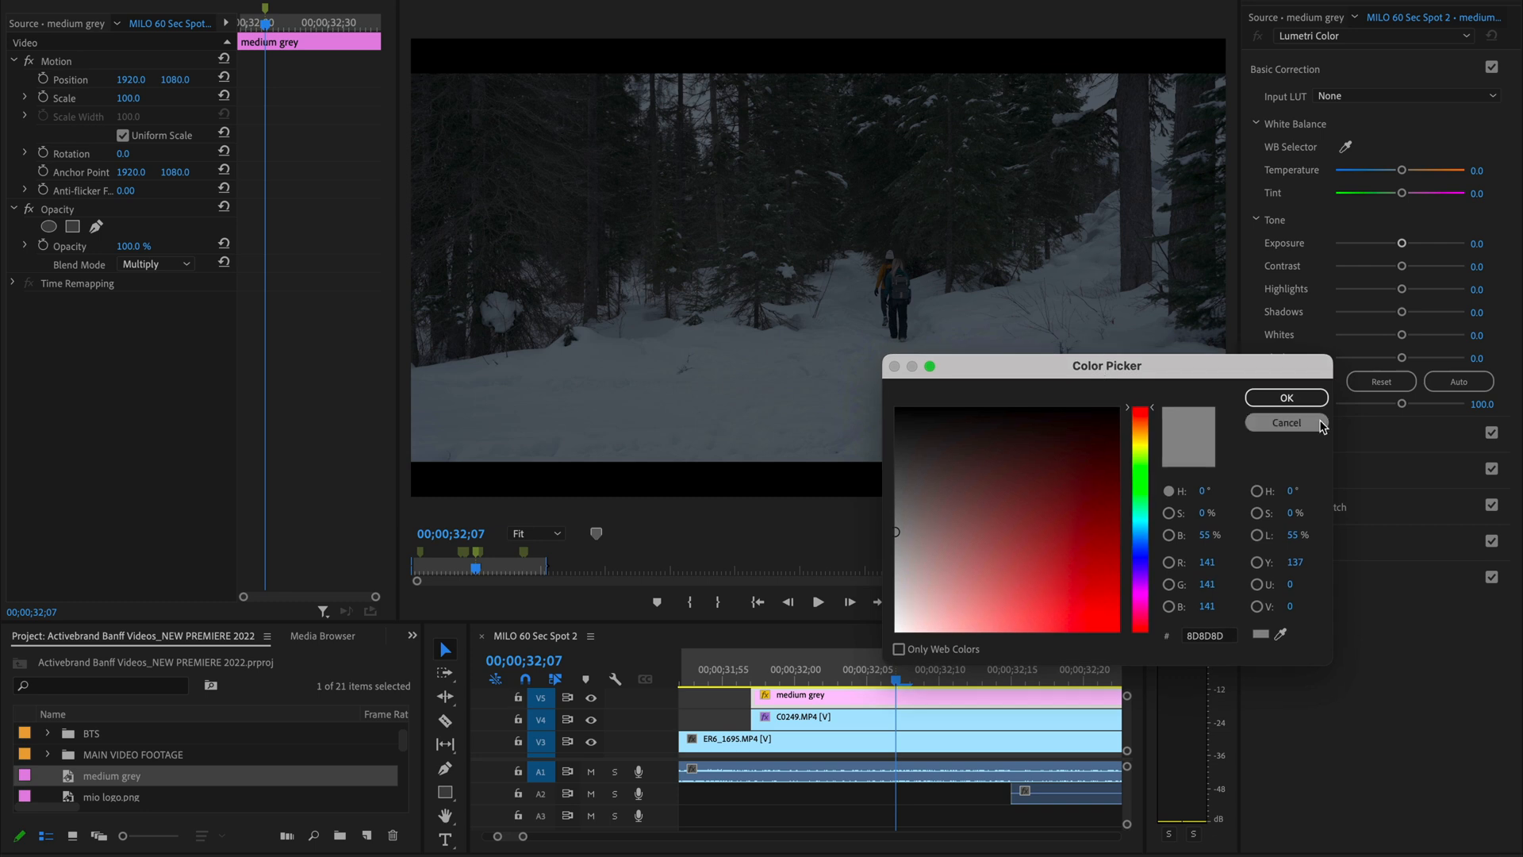
left_click(1285, 397)
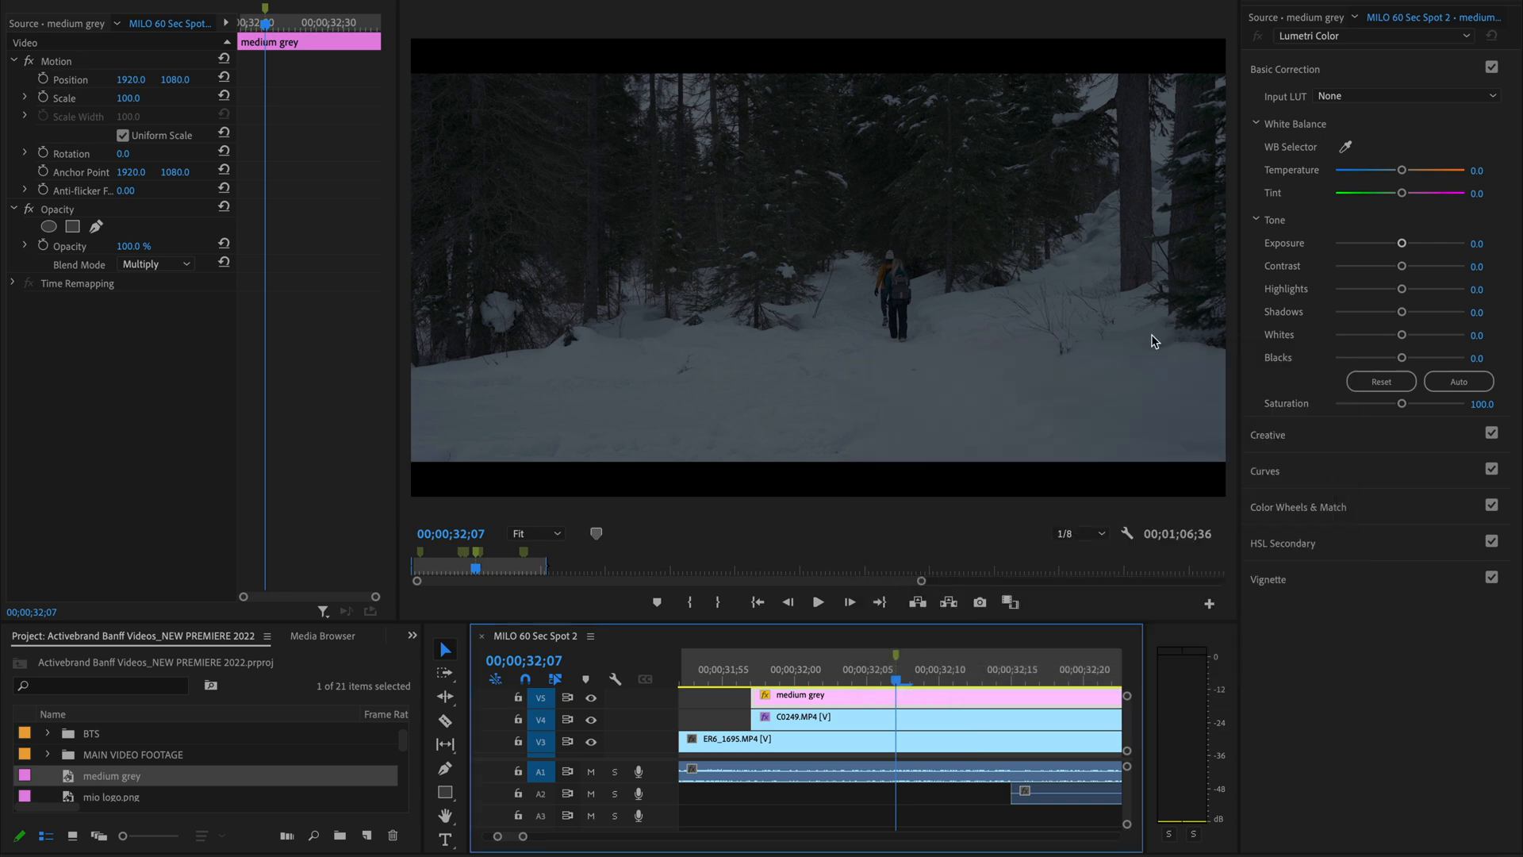
mouse_move(178, 387)
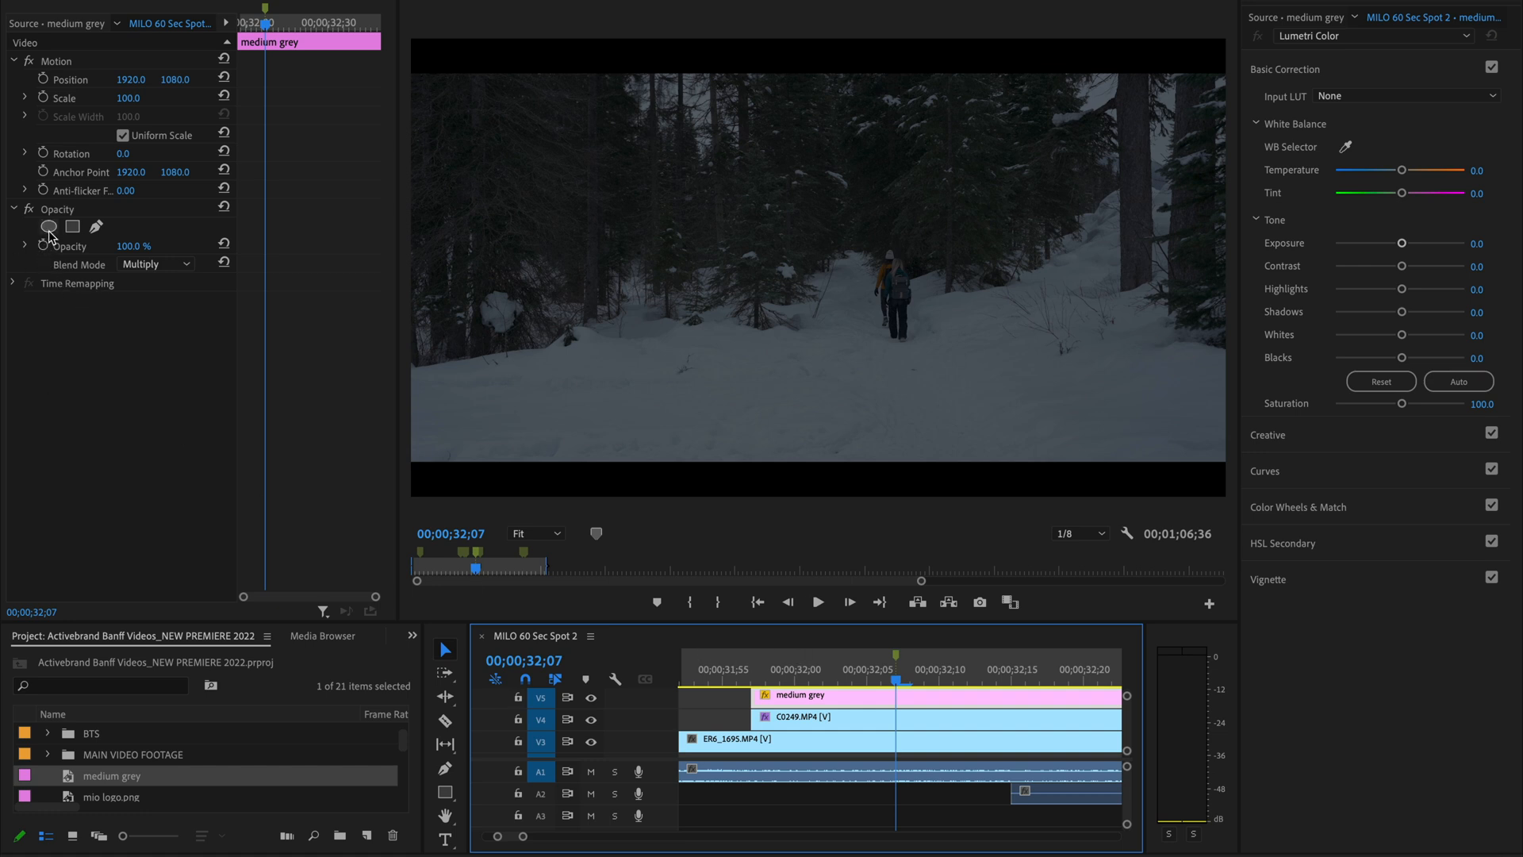
Add an elliptical Opacity mask to the matte, feathered to 515 and inverted.
left_click(49, 226)
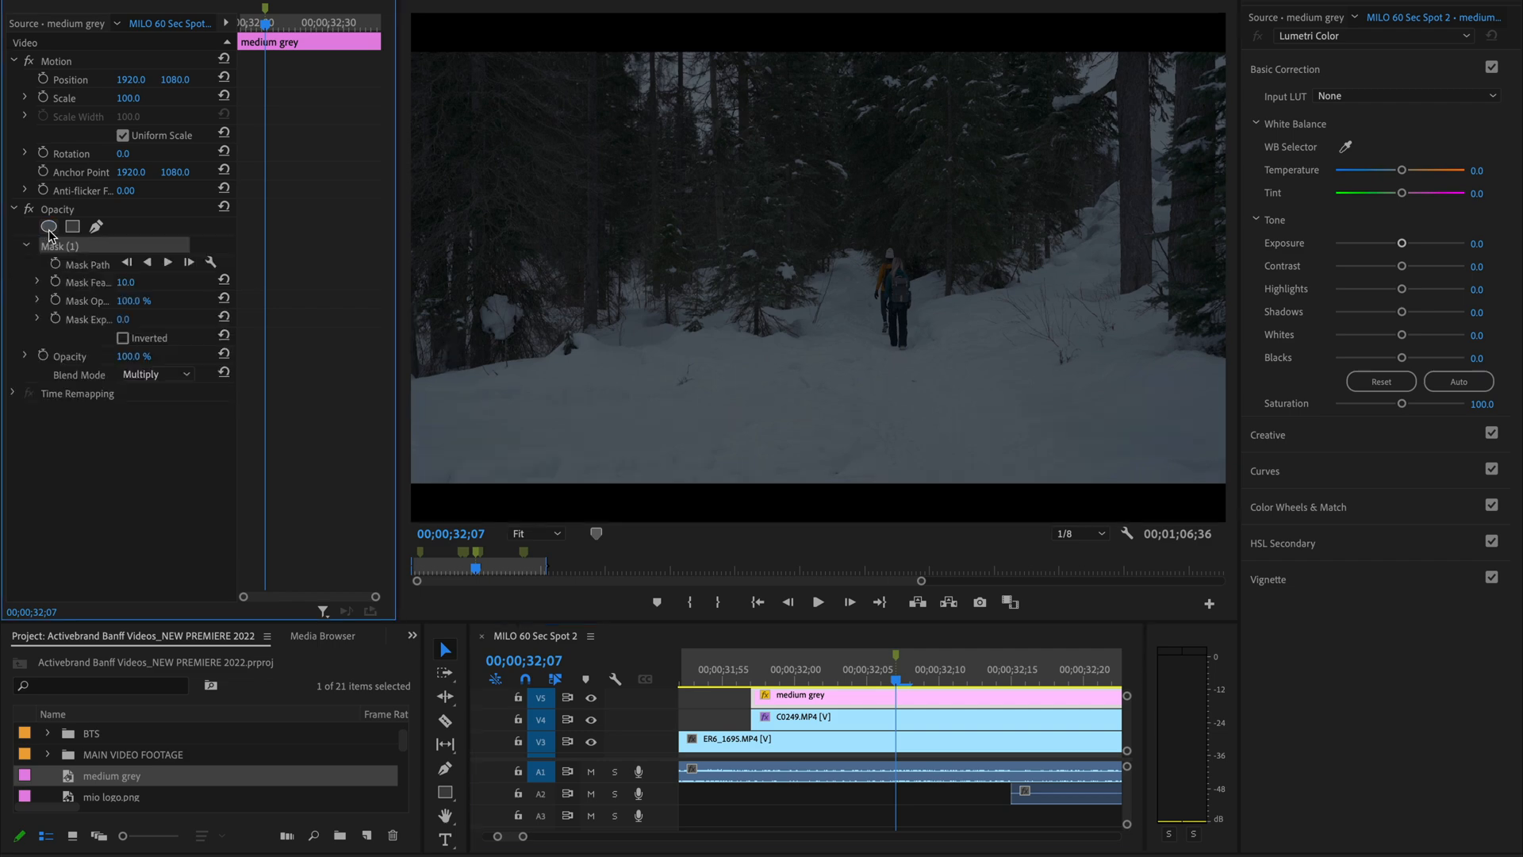
left_click(49, 225)
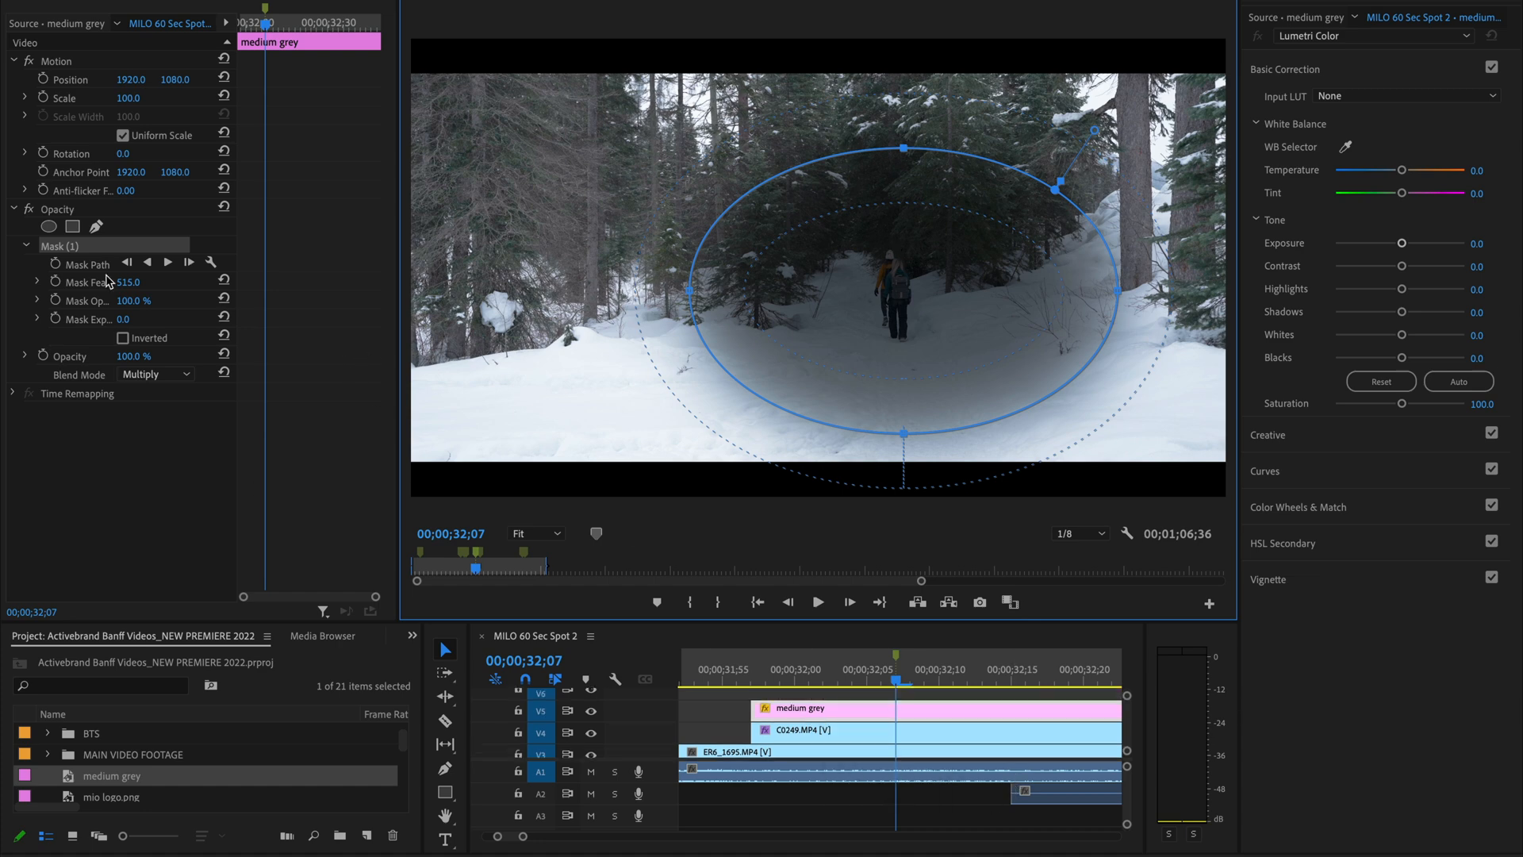
left_click(124, 336)
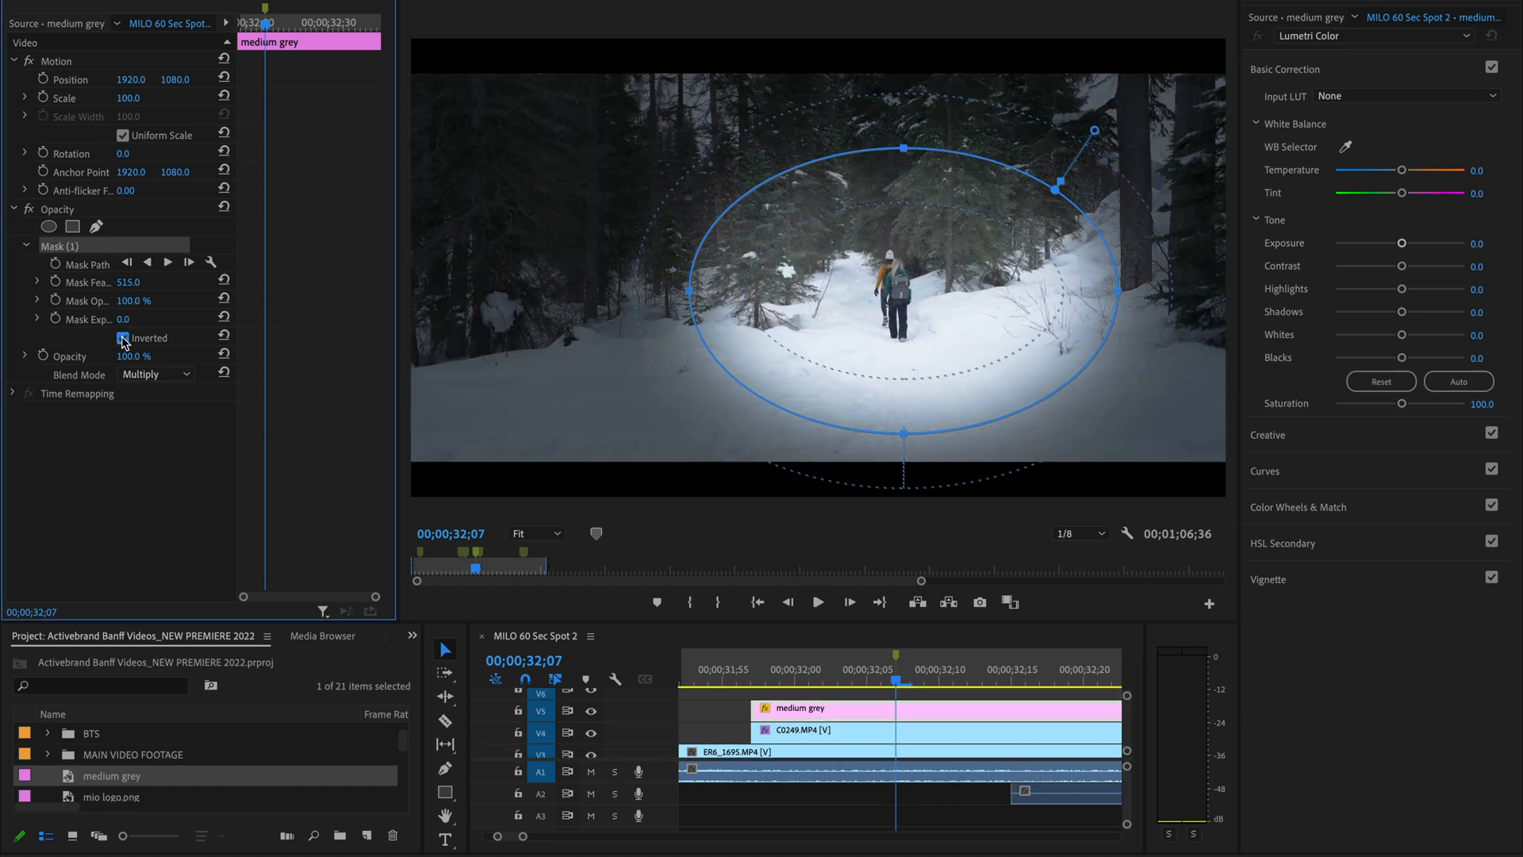
left_click(123, 336)
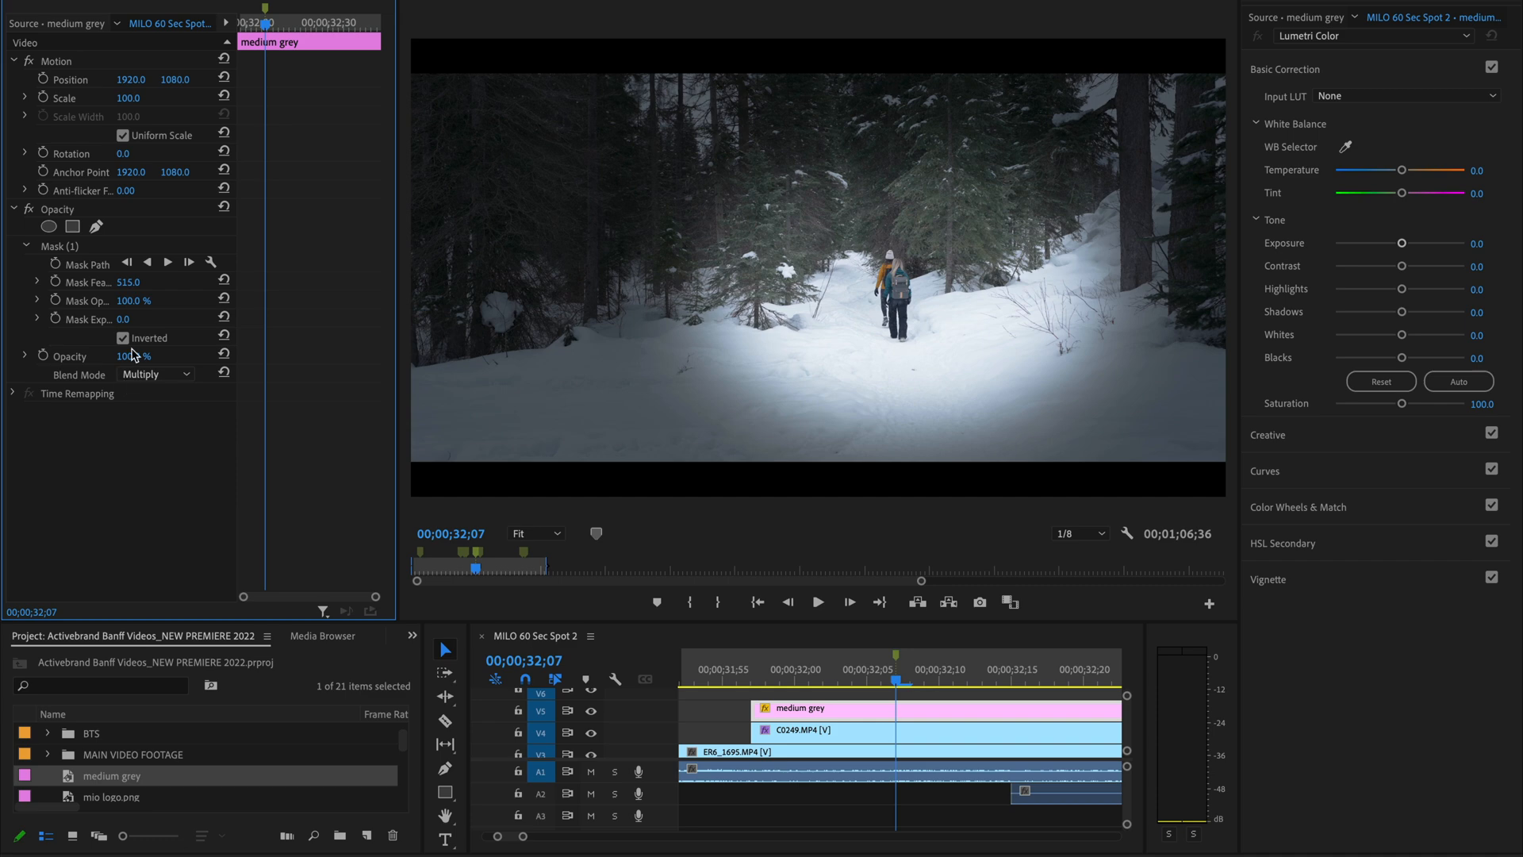
Scrub the grey matte's Opacity down to 25% for a subtle edge vignette.
left_click_drag(136, 353, 136, 353)
type("25")
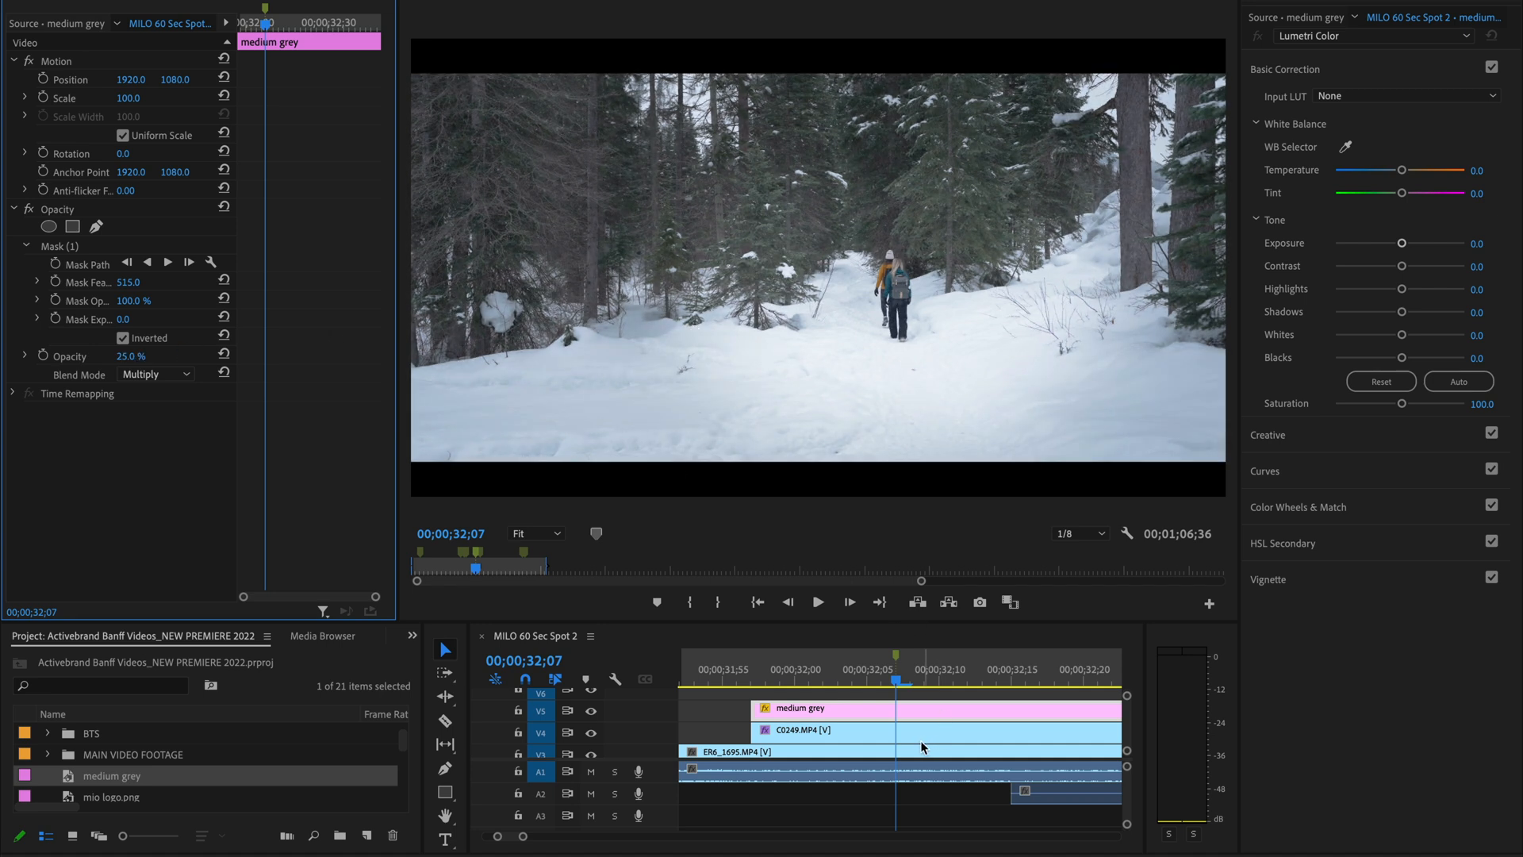
mouse_move(866, 719)
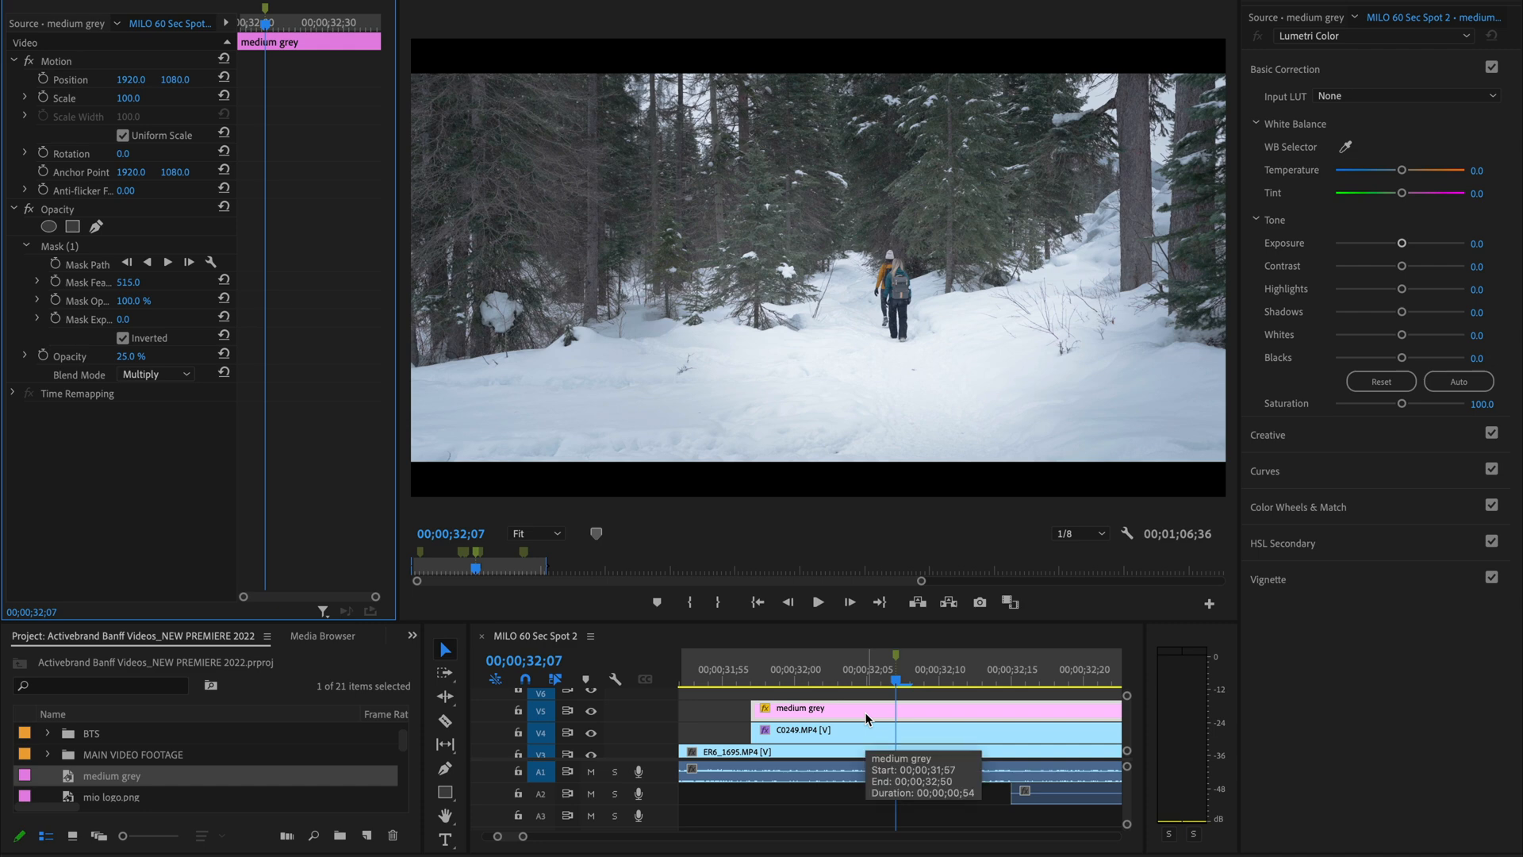
mouse_move(725, 695)
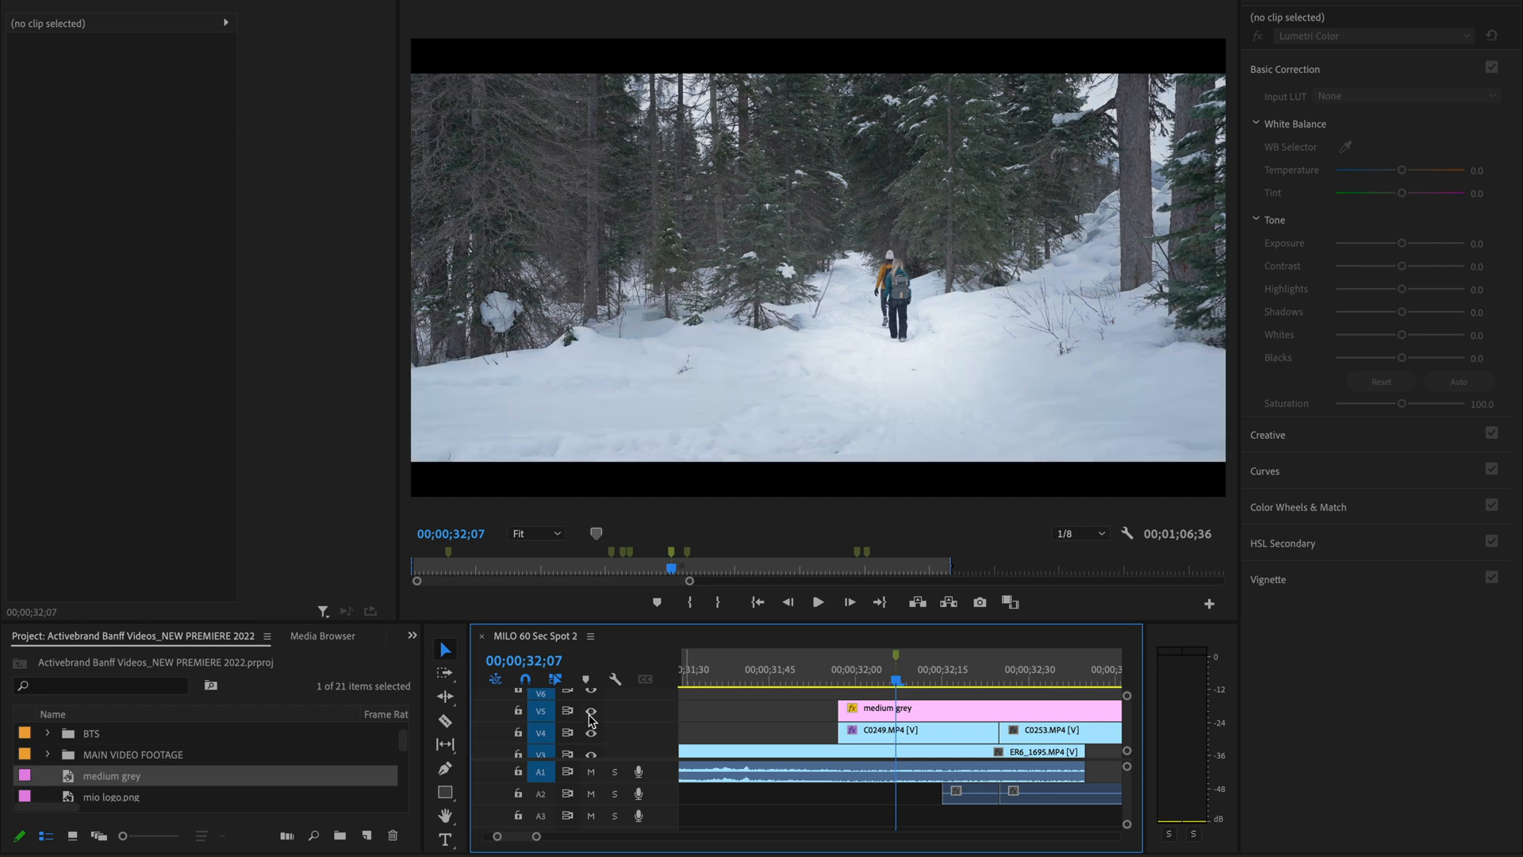
Select clip C0249 to review its Lumetri settings (contrast 47.3, blacks -32.4).
left_click(914, 730)
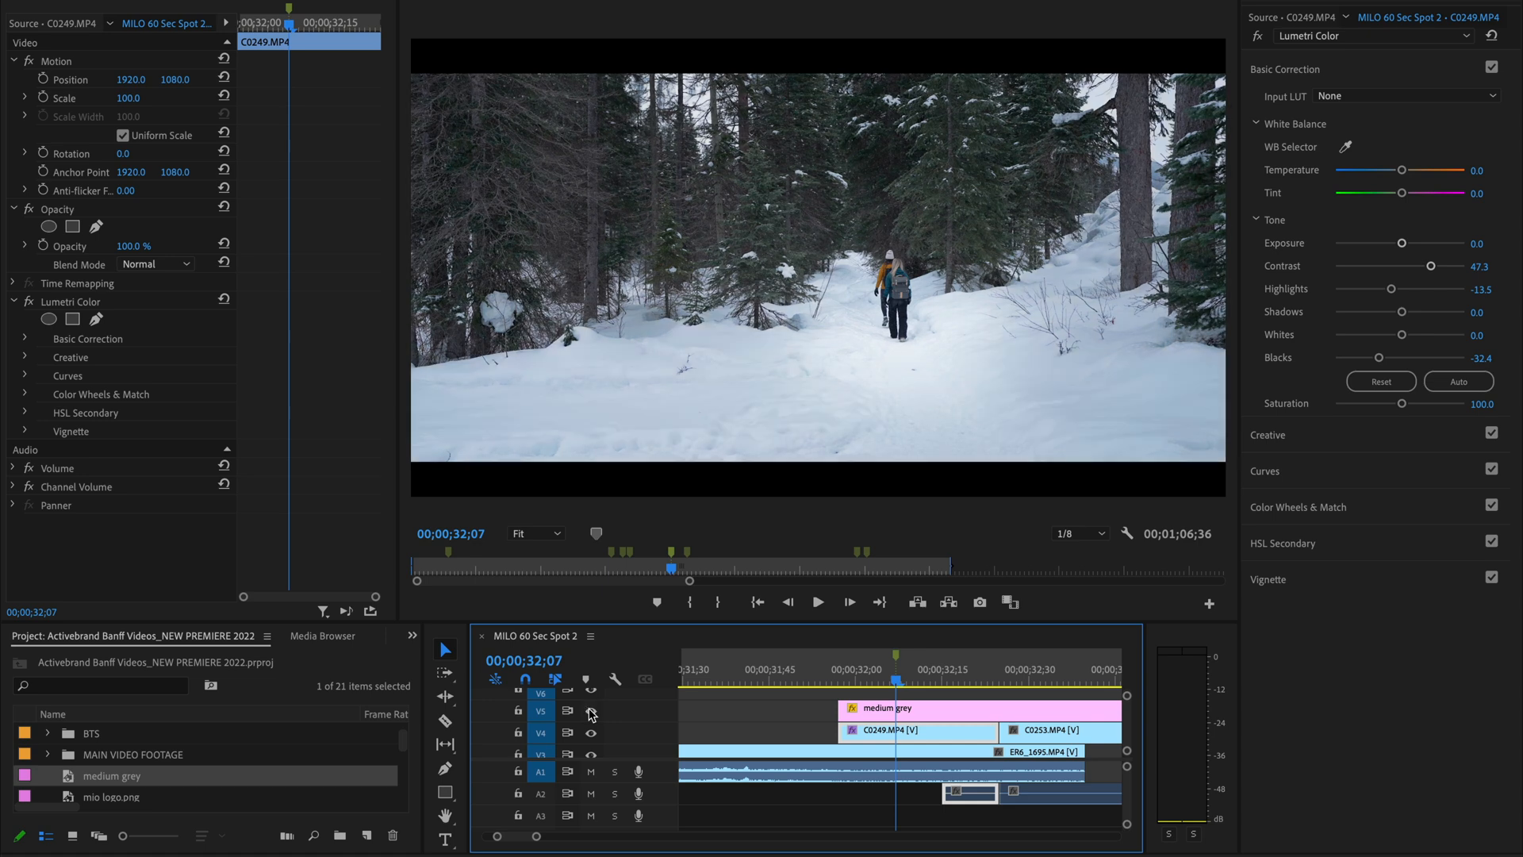
mouse_move(661, 447)
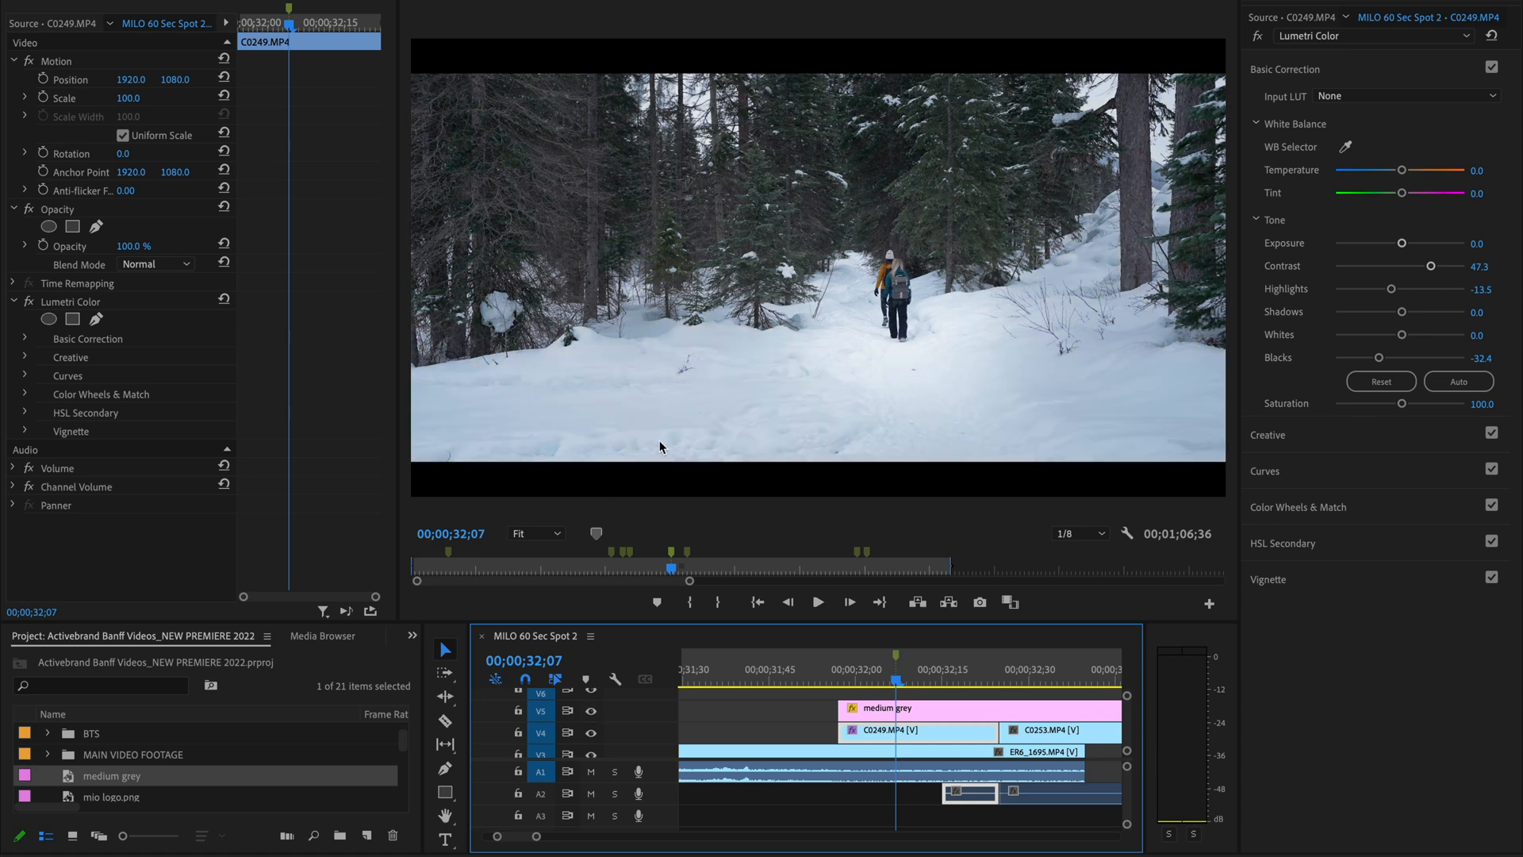
mouse_move(841, 678)
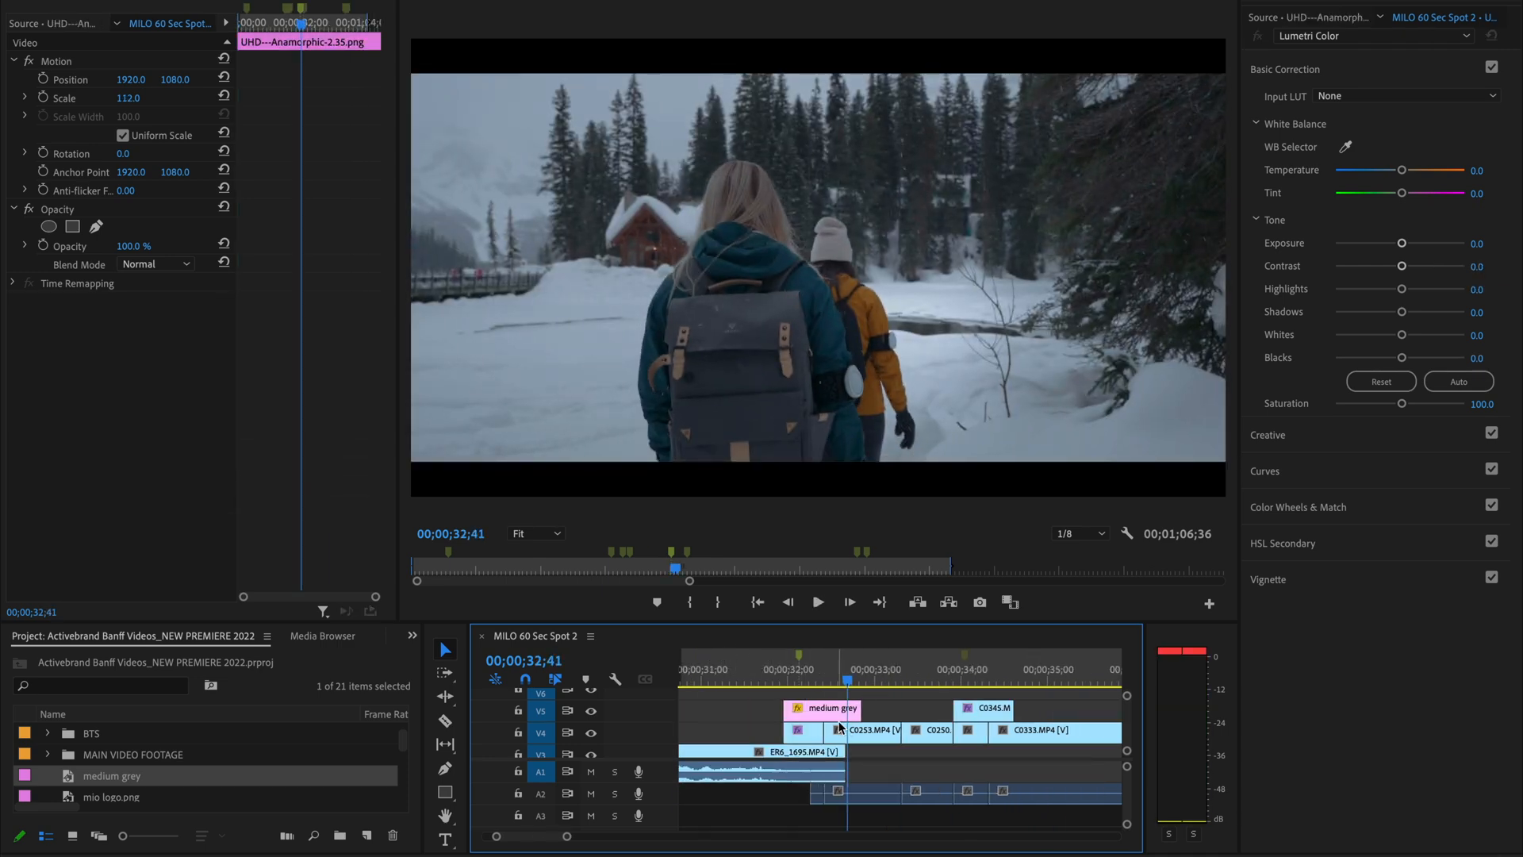
Put the medium grey matte on a track above the canyon hiking clip, keeping its inverted Multiply 25% setup.
left_click(932, 669)
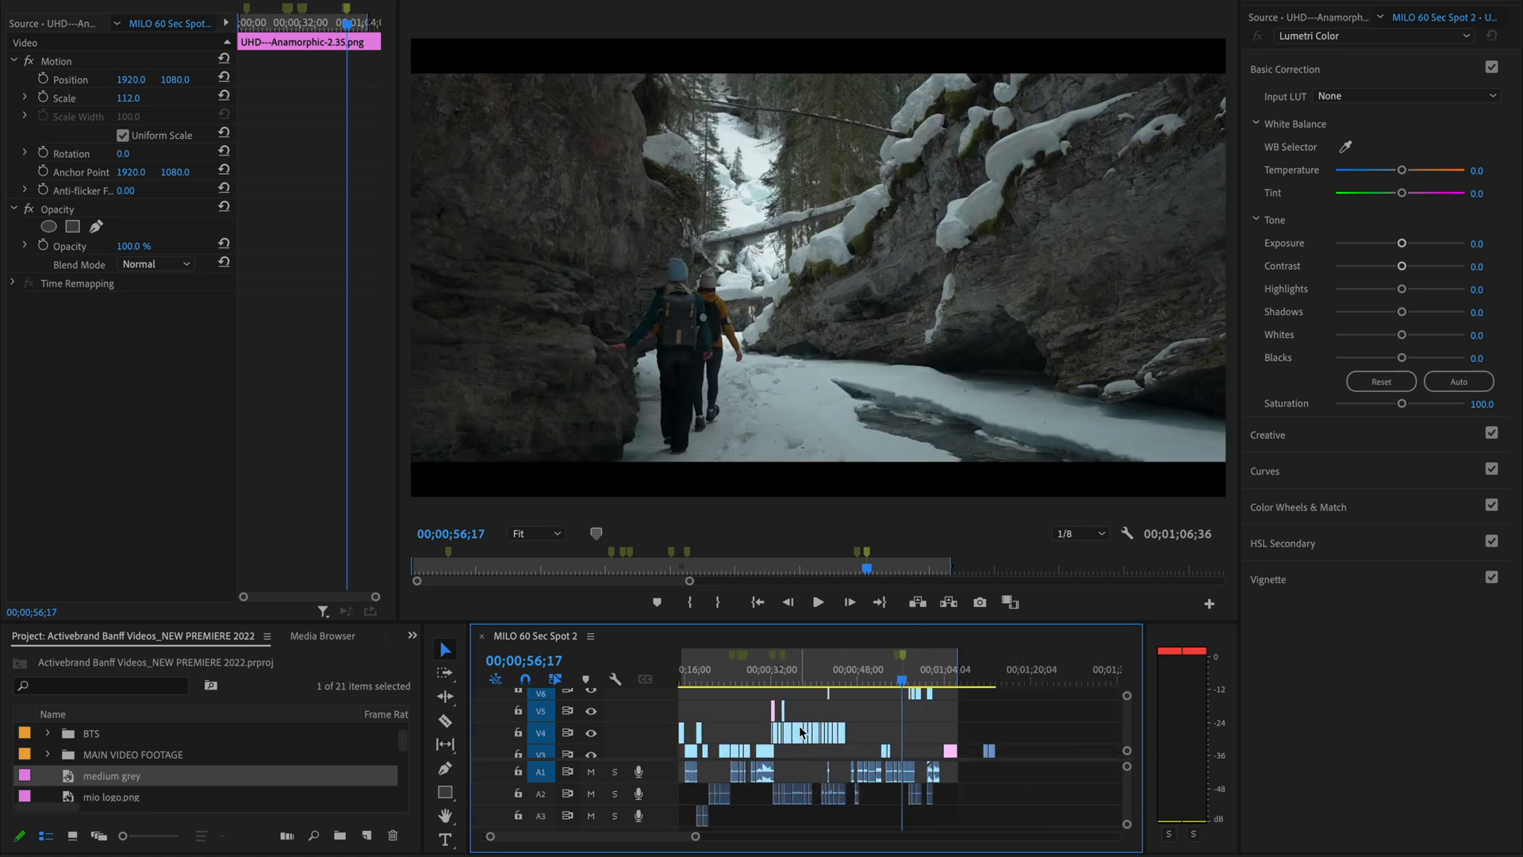
left_click(772, 746)
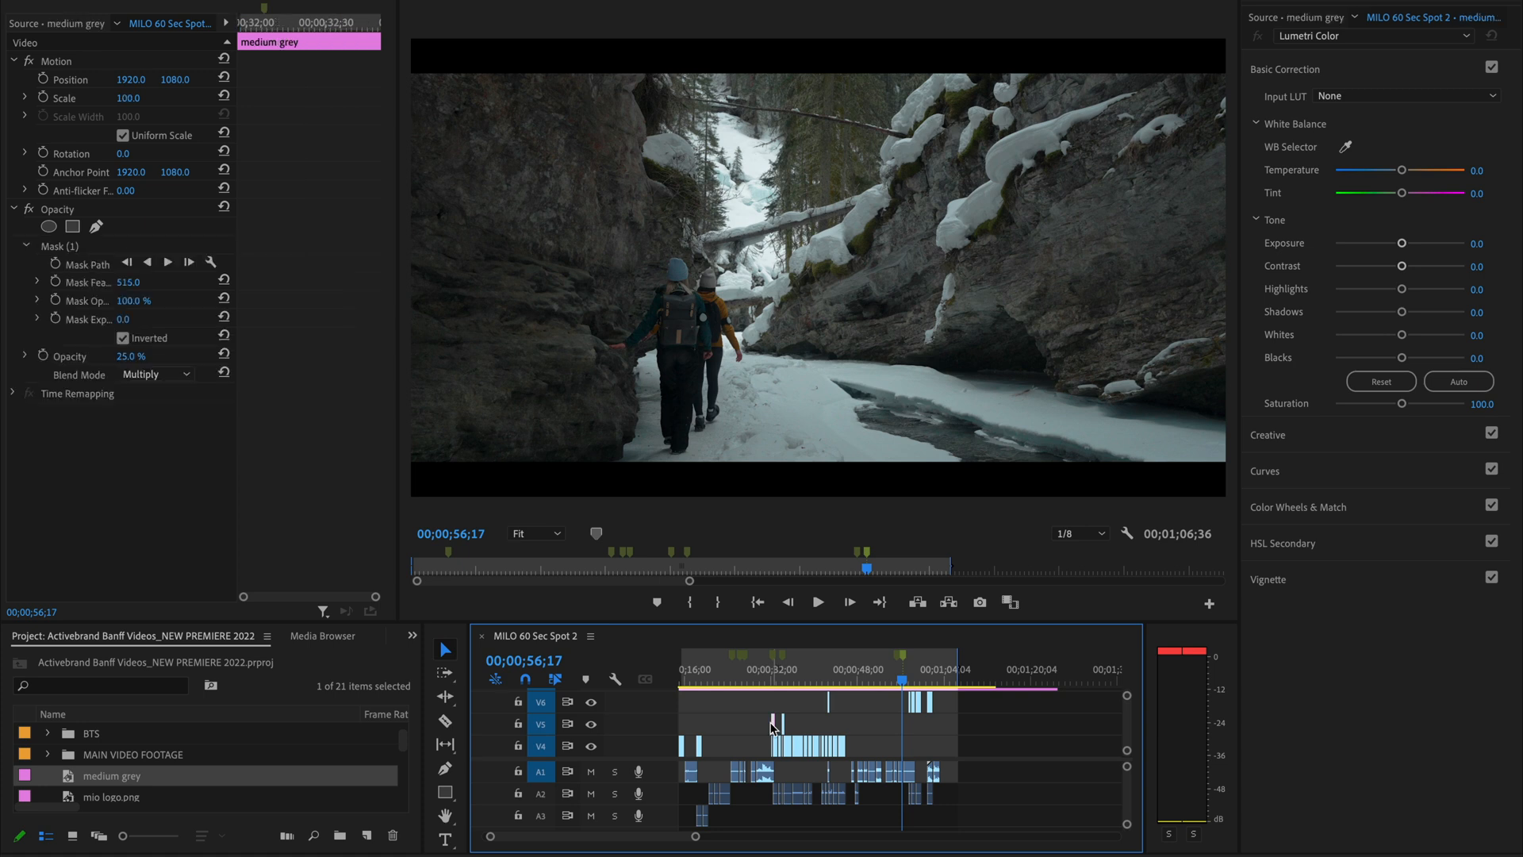
mouse_move(878, 716)
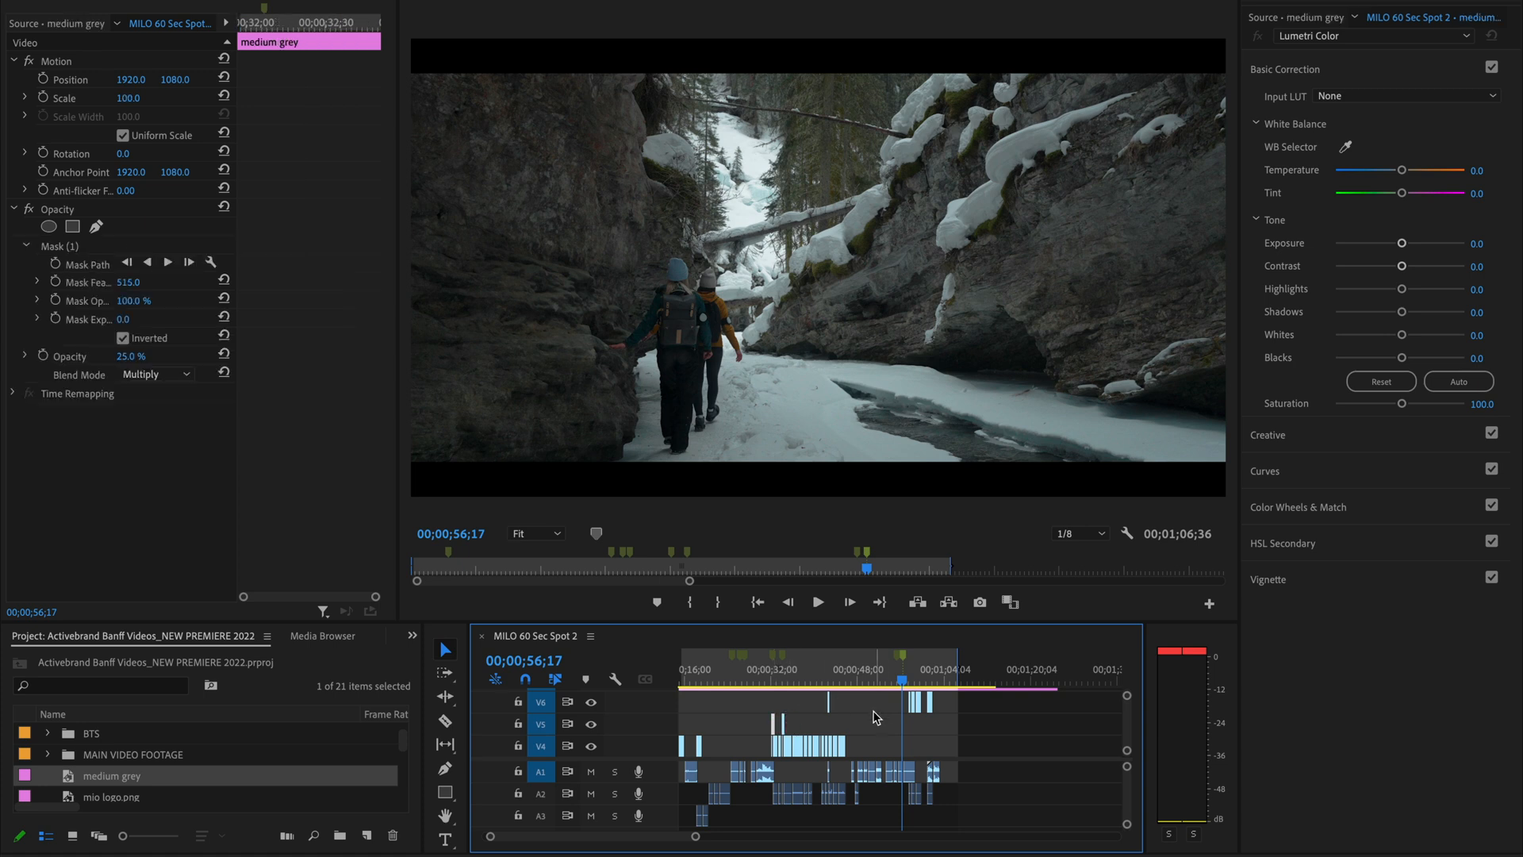
scroll("up", 3)
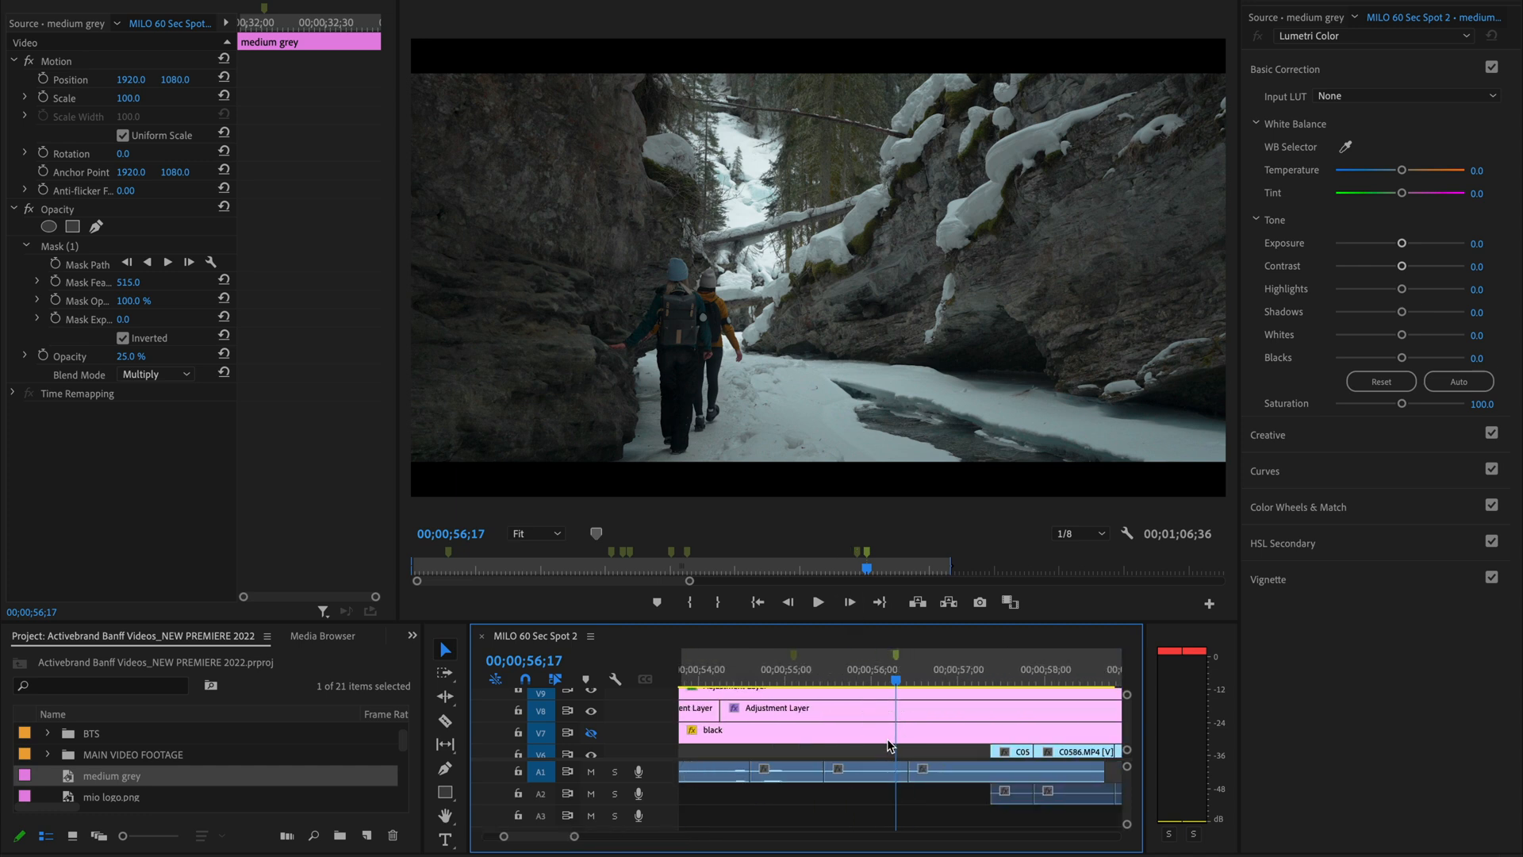
left_click(541, 733)
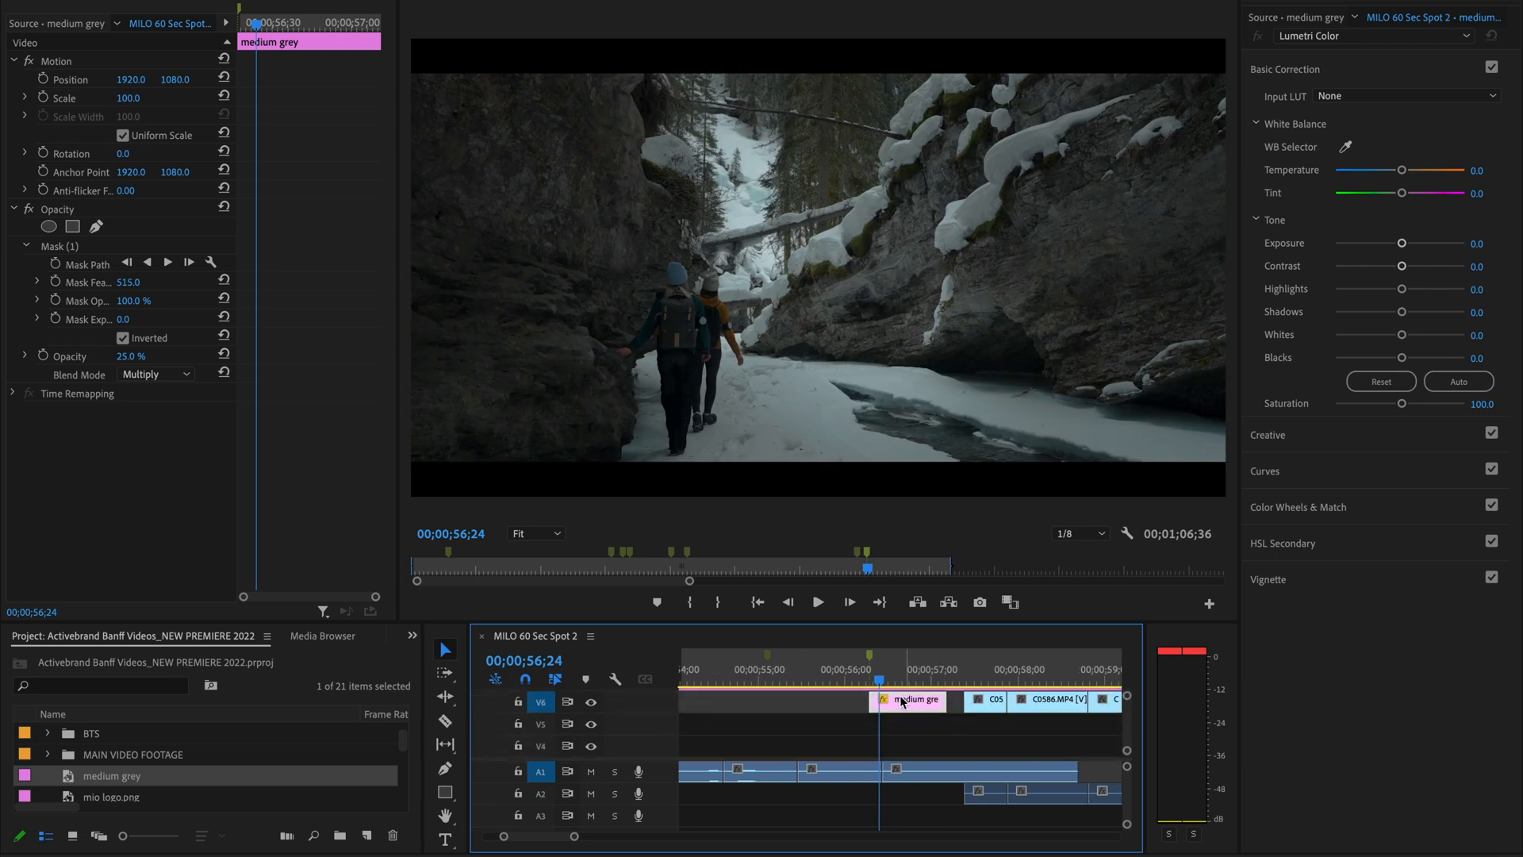
scroll("down", 3)
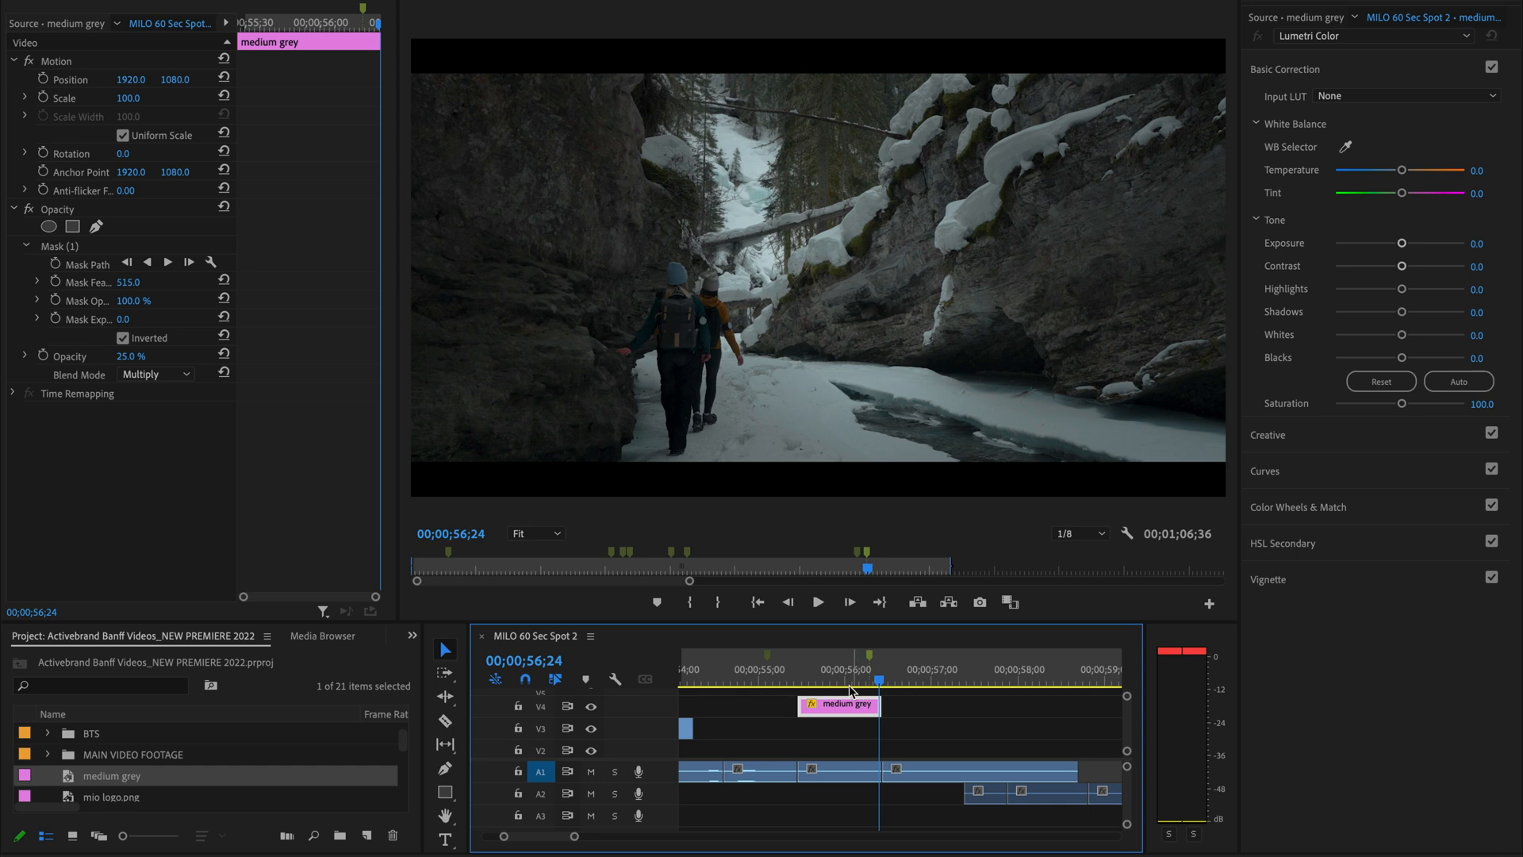
Widen the matte's Mask (1) ellipse around the hikers and raise Opacity to 45%.
left_click(846, 668)
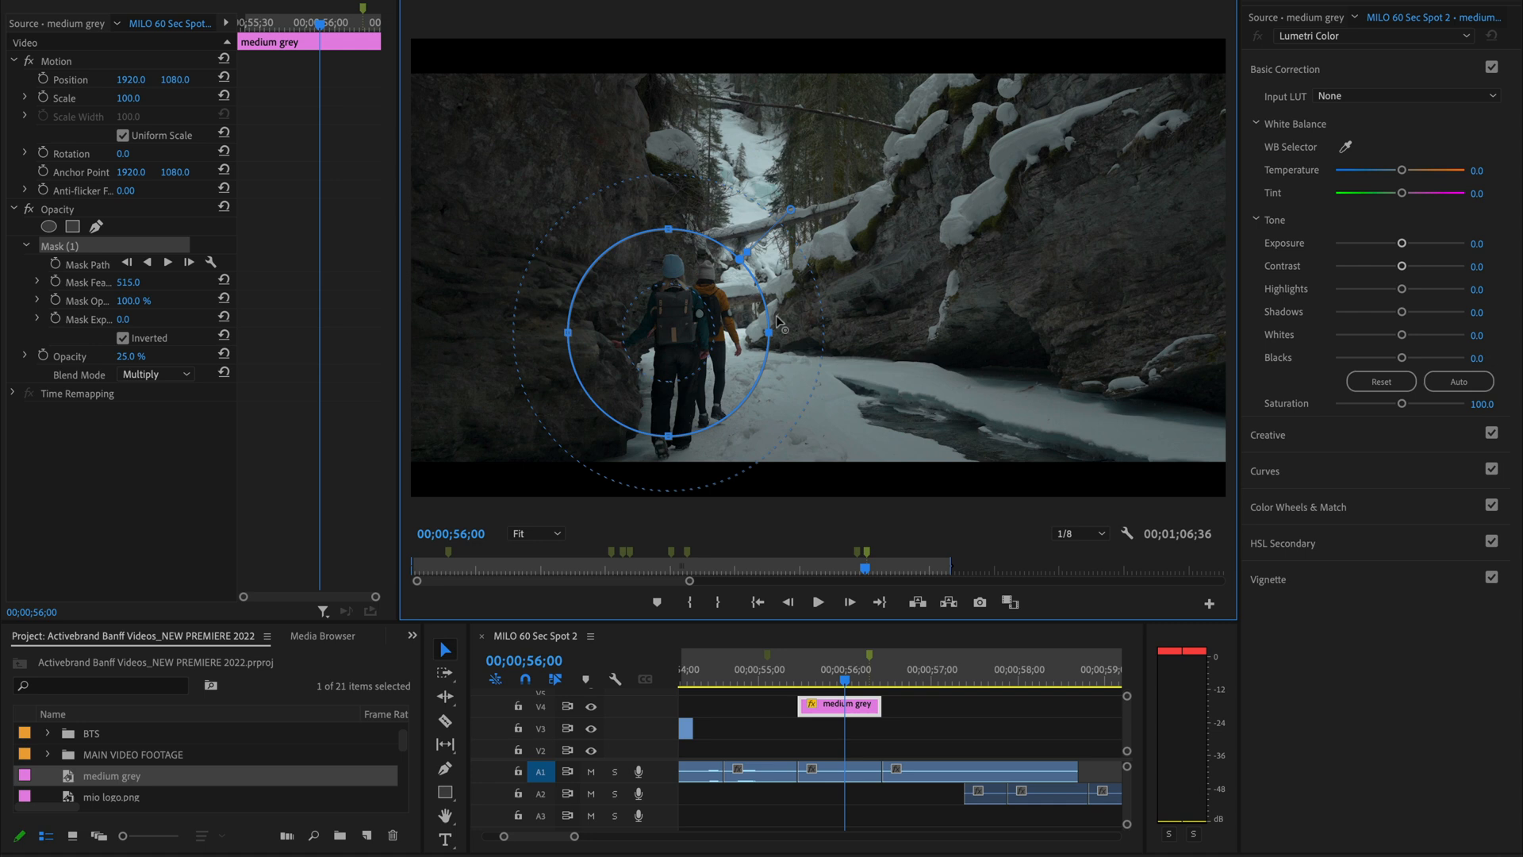
mouse_move(769, 340)
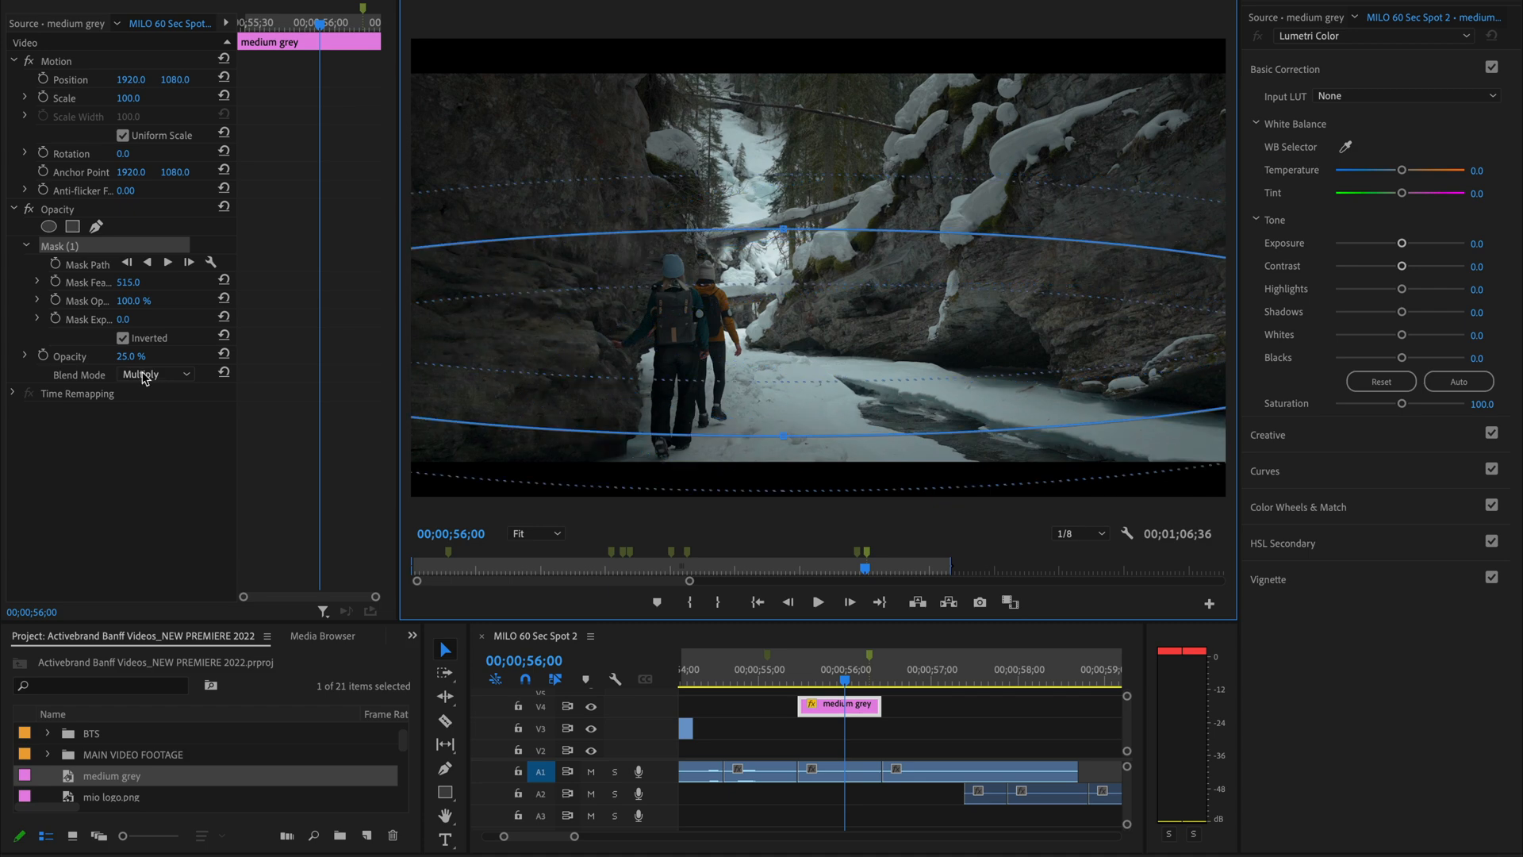
left_click(763, 676)
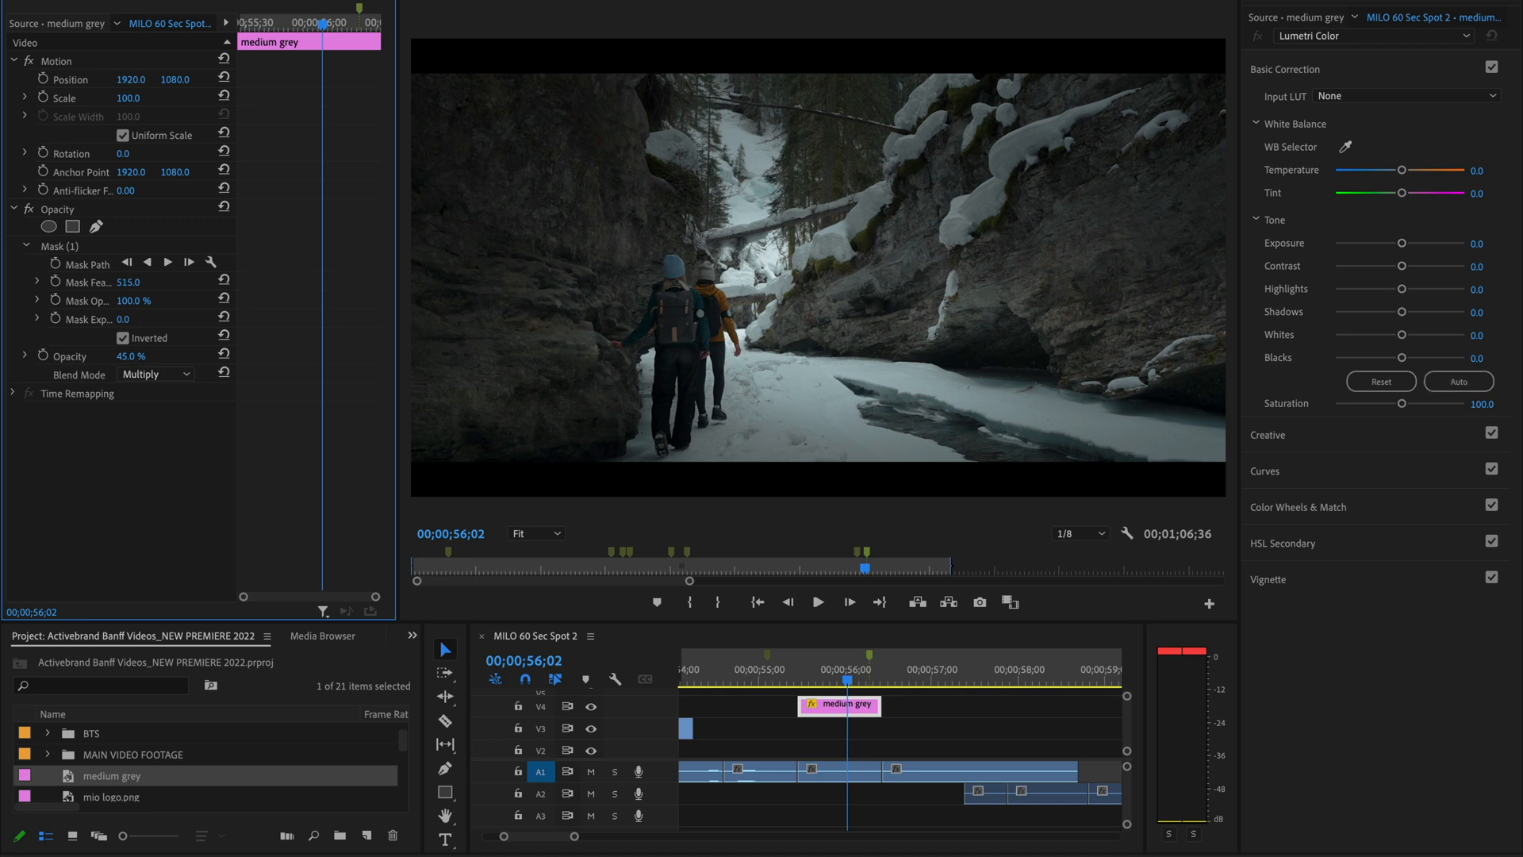
Lower the grey matte's Opacity to 33% and reselect the matte clip after trying Lumetri tweaks.
left_click_drag(137, 356, 124, 356)
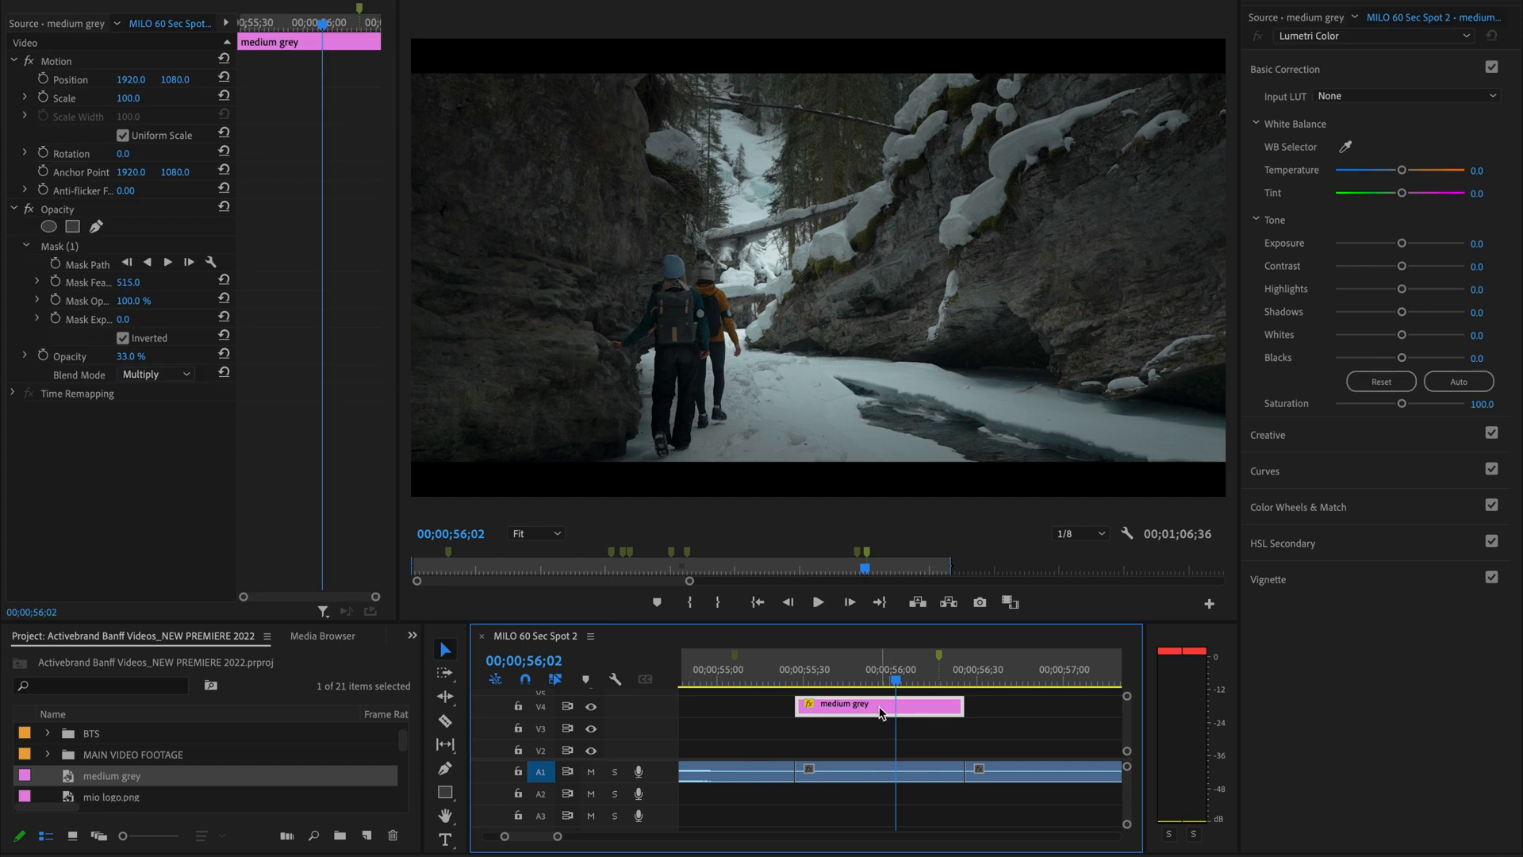
mouse_move(791, 292)
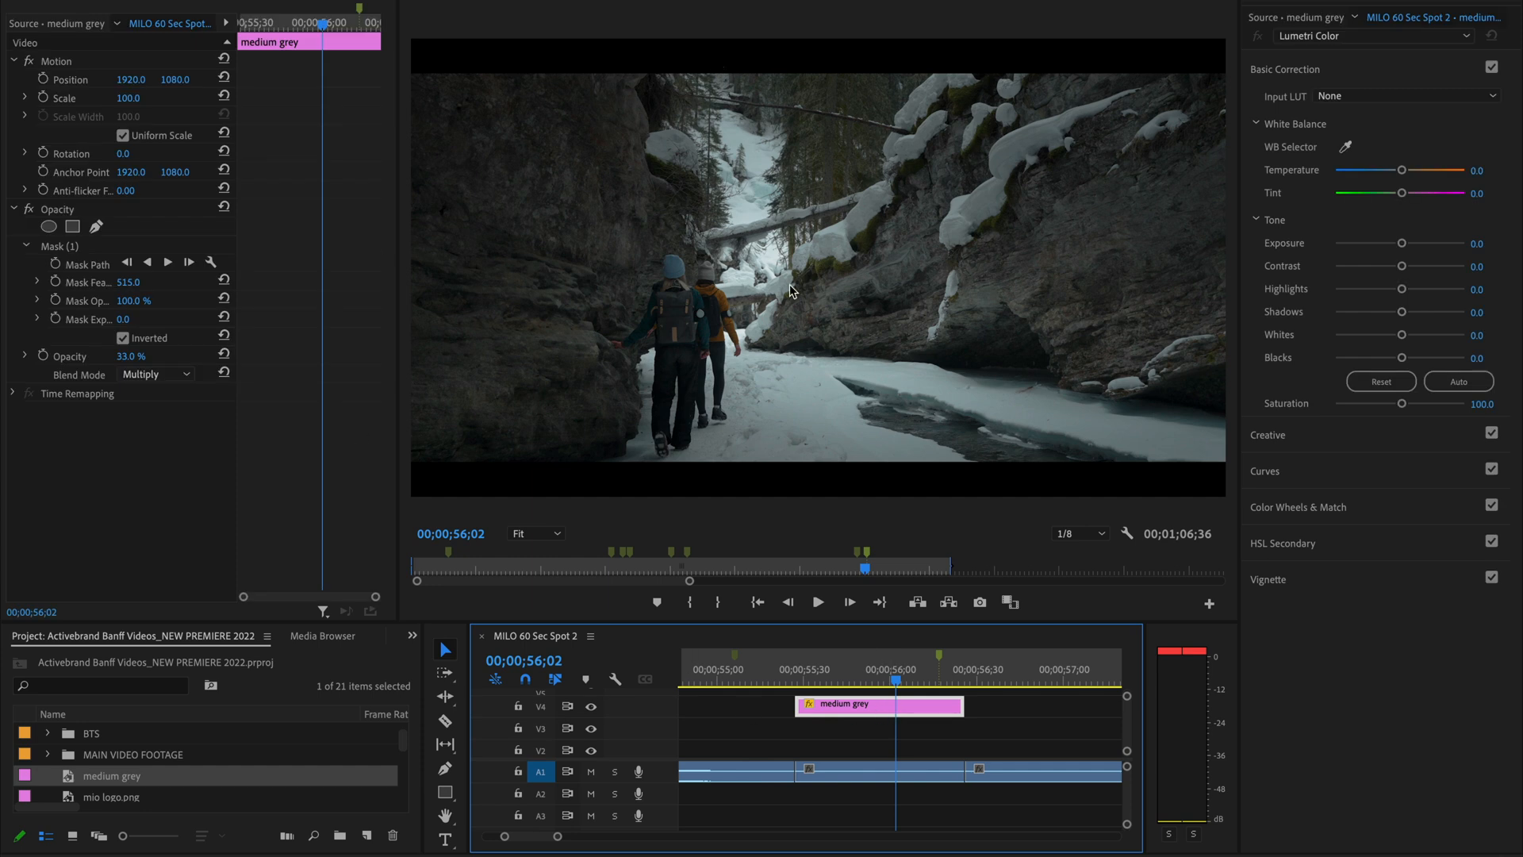
mouse_move(898, 335)
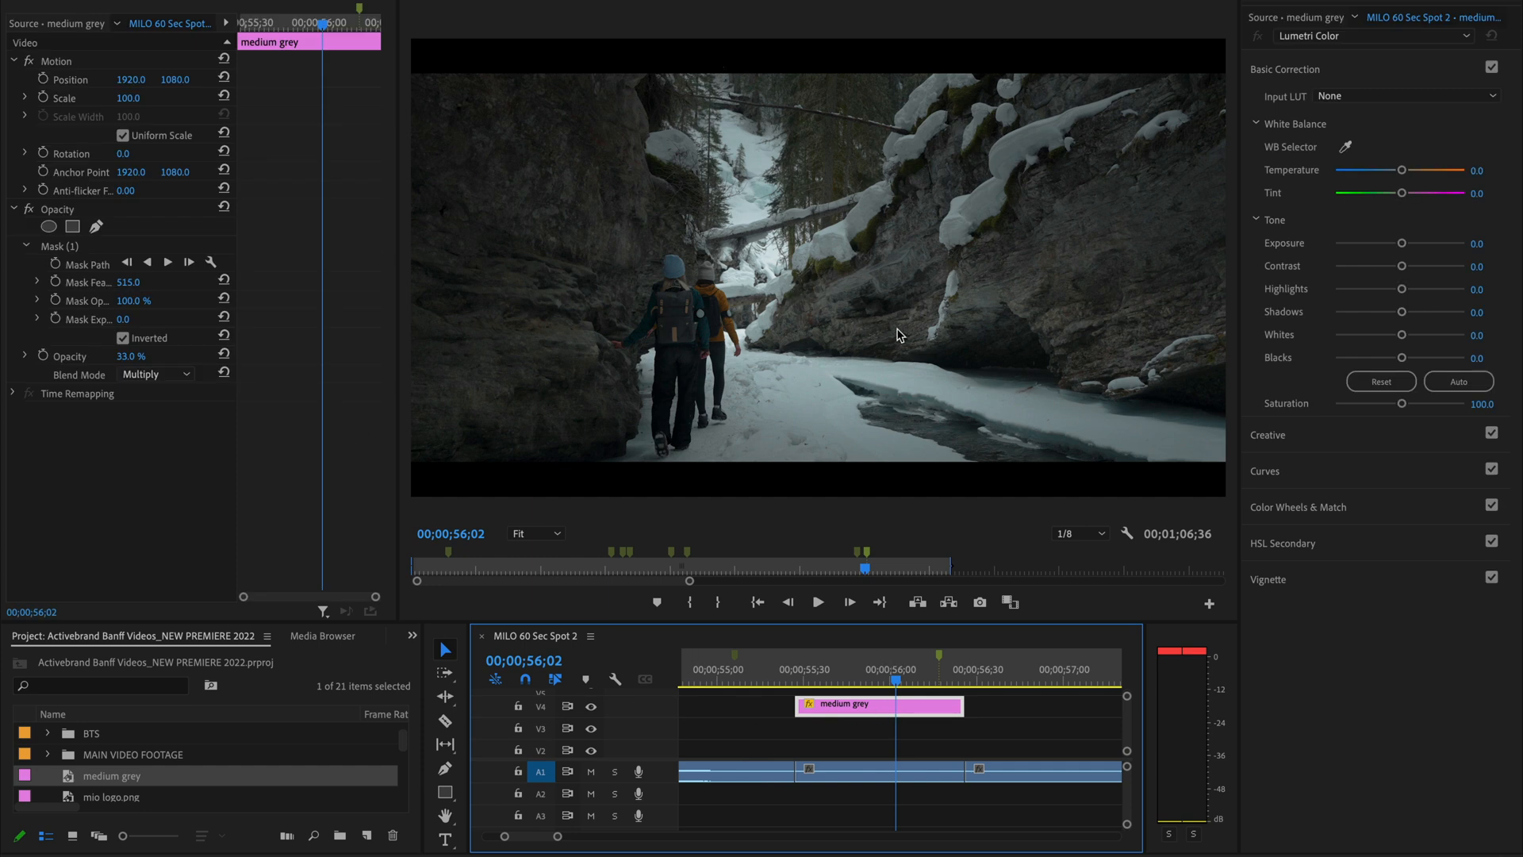
mouse_move(1360, 295)
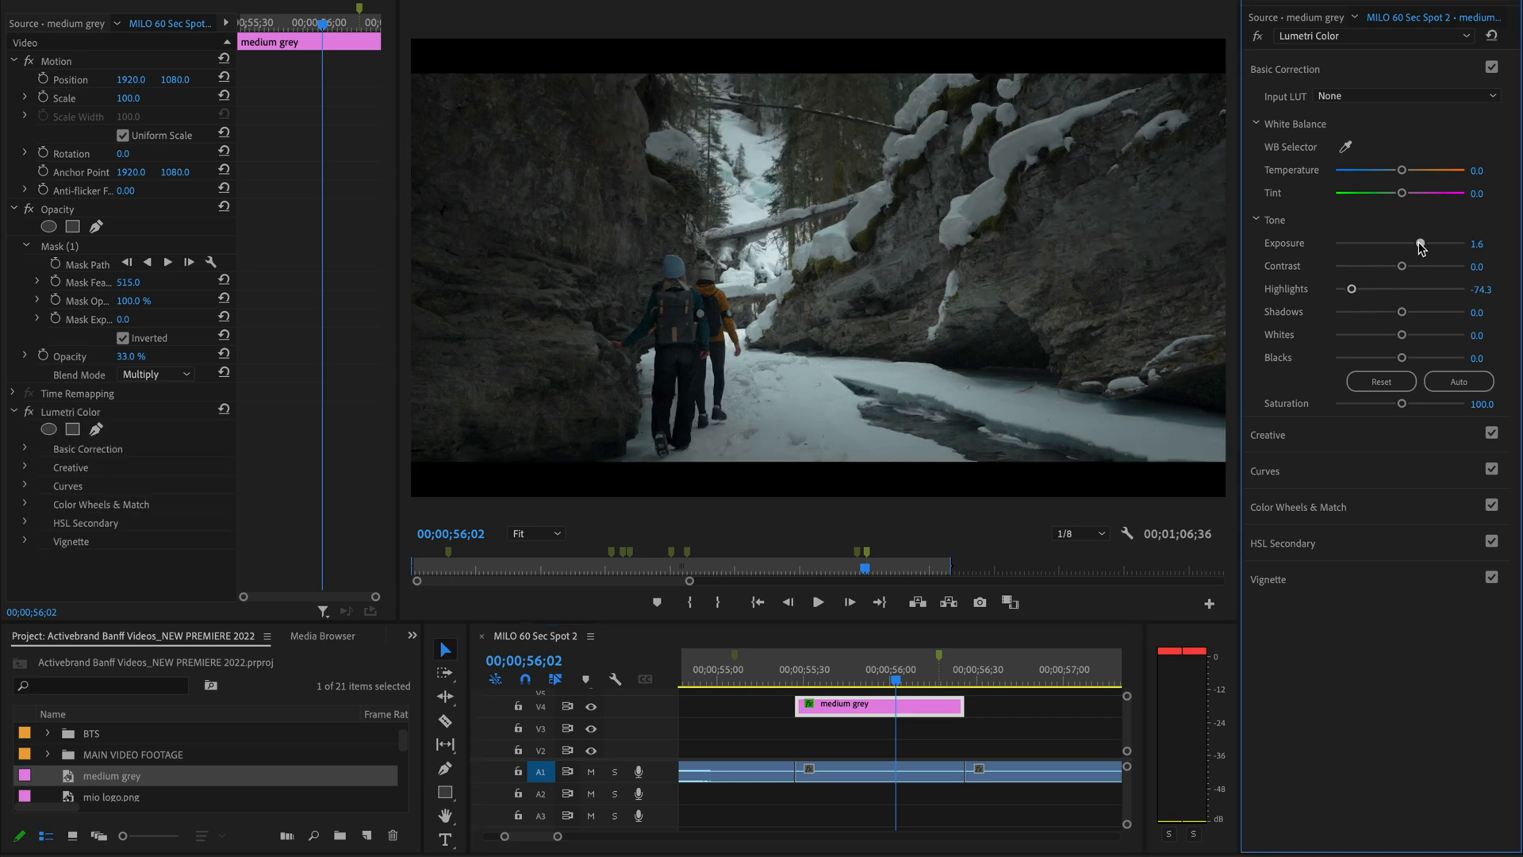
left_click(735, 708)
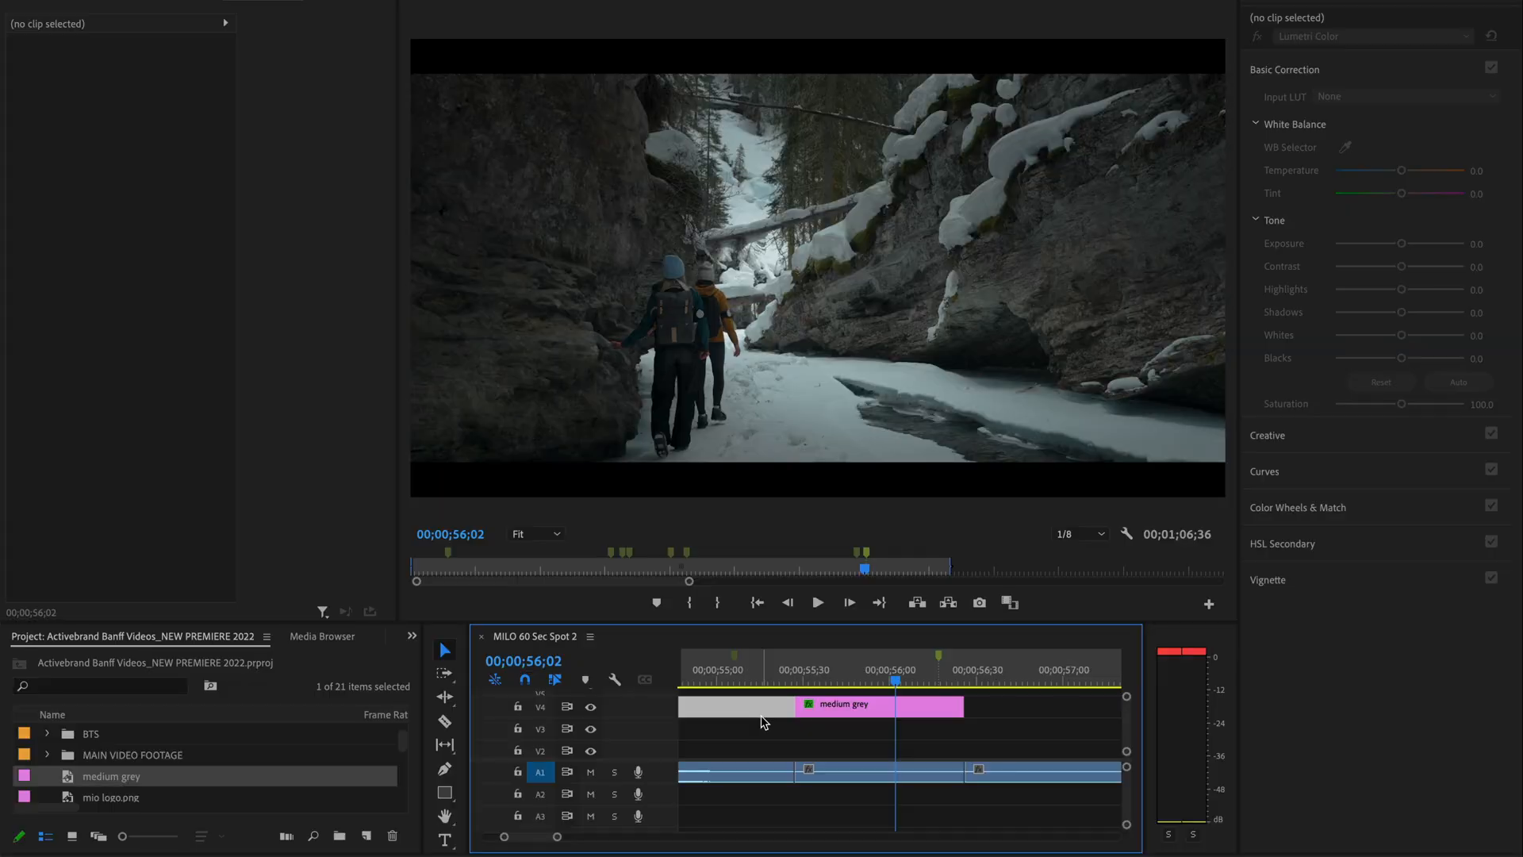
left_click(879, 704)
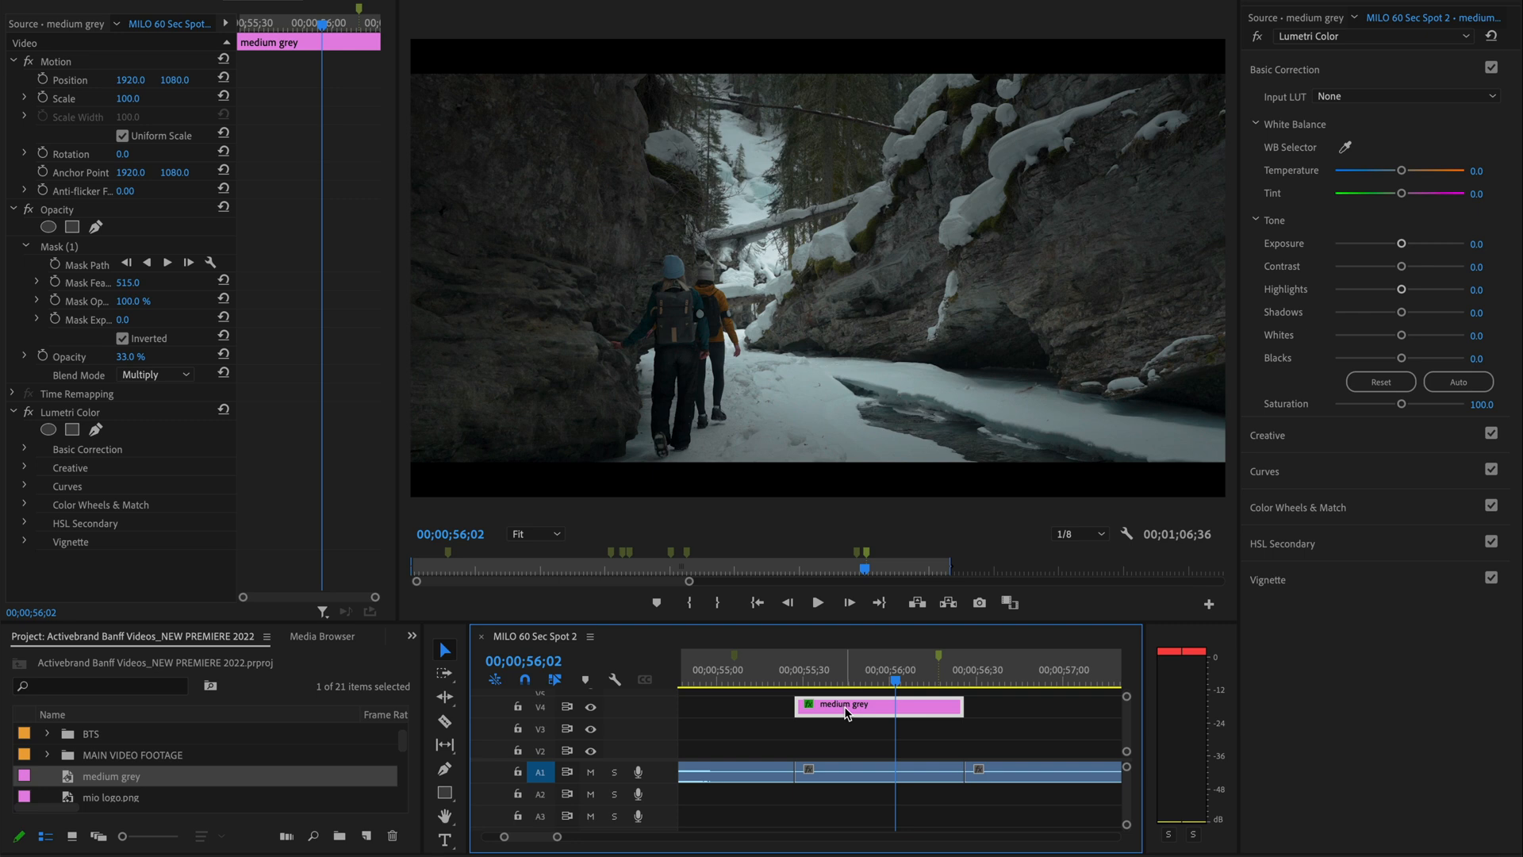
mouse_move(847, 720)
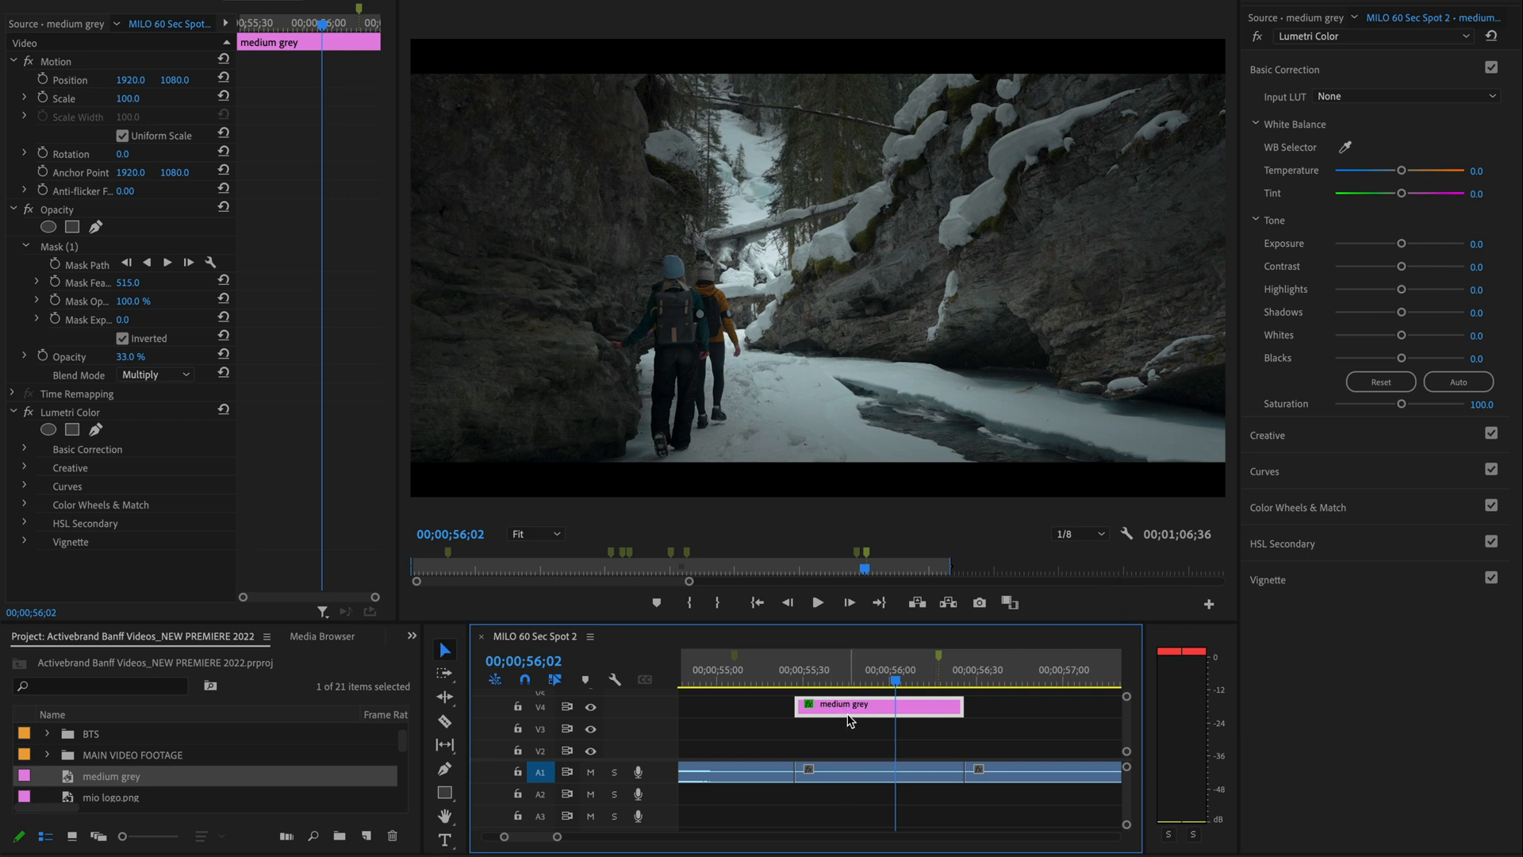
mouse_move(1017, 641)
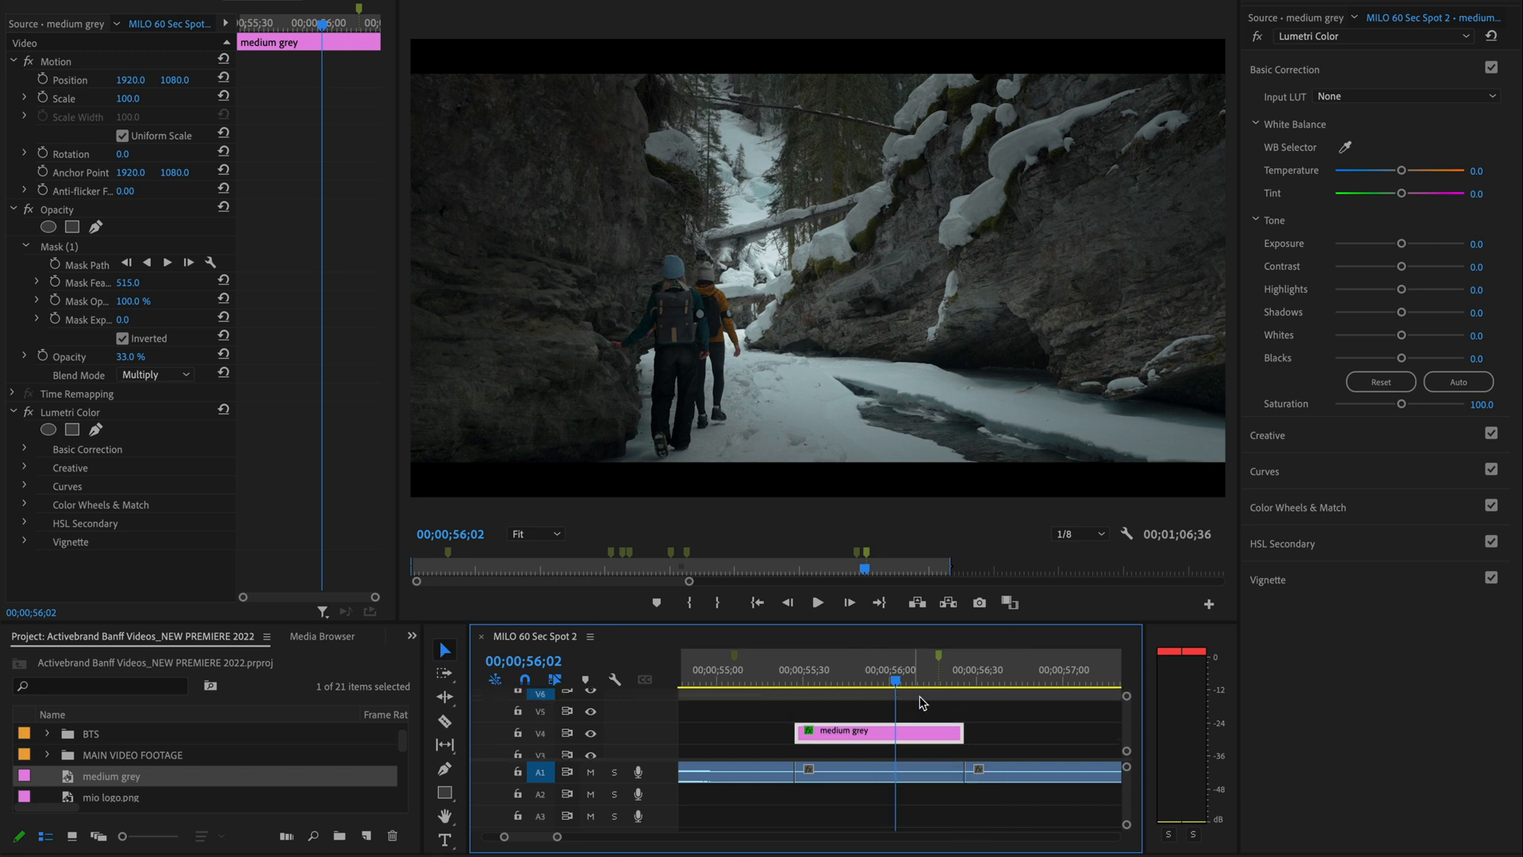
Create a new Adjustment Layer from the Project panel's New Item list with default settings.
left_click(367, 836)
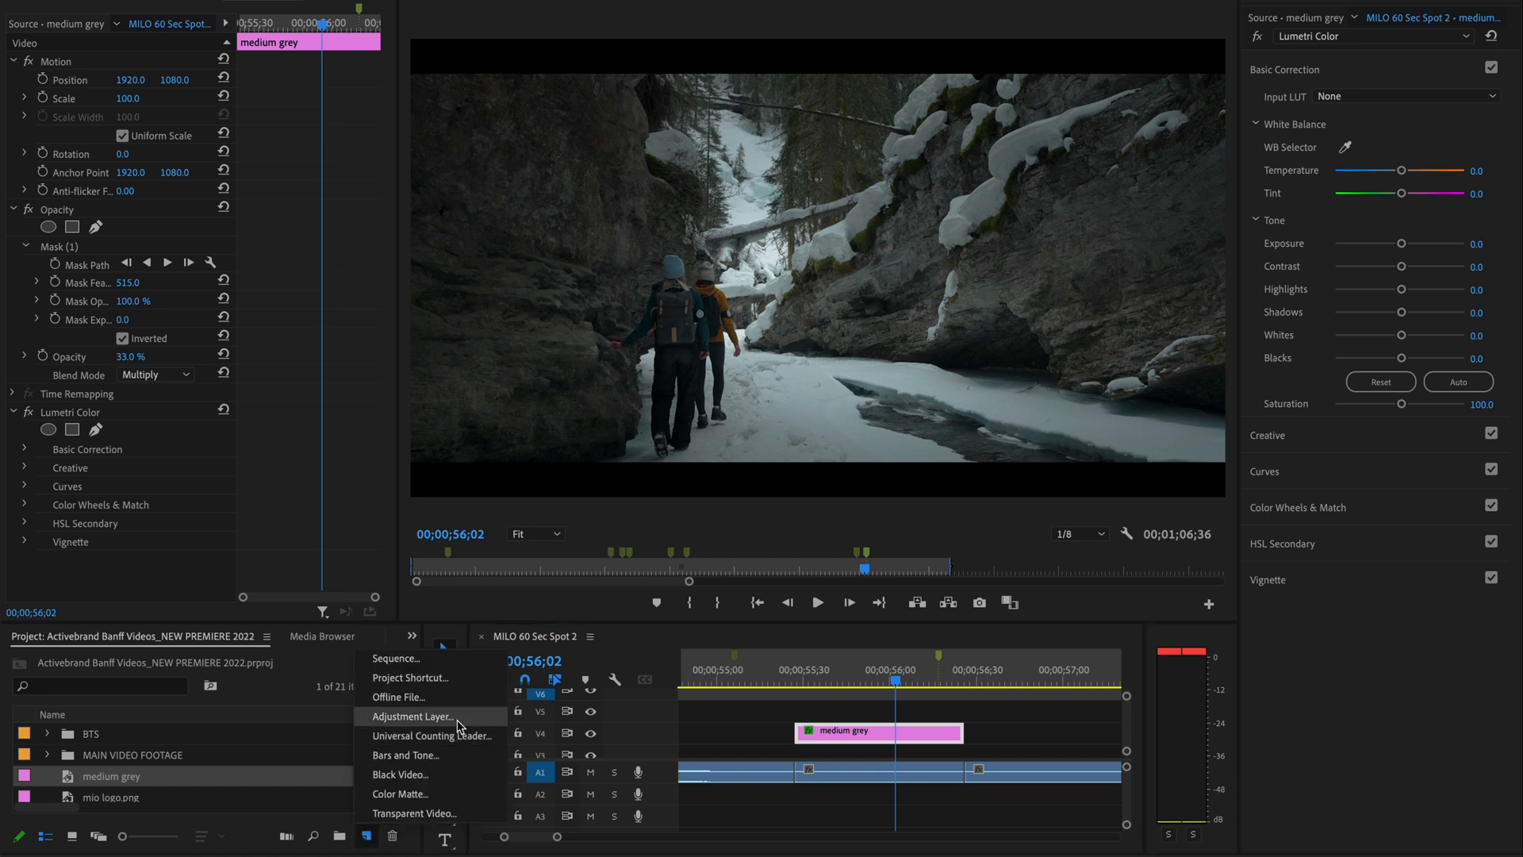
left_click(413, 716)
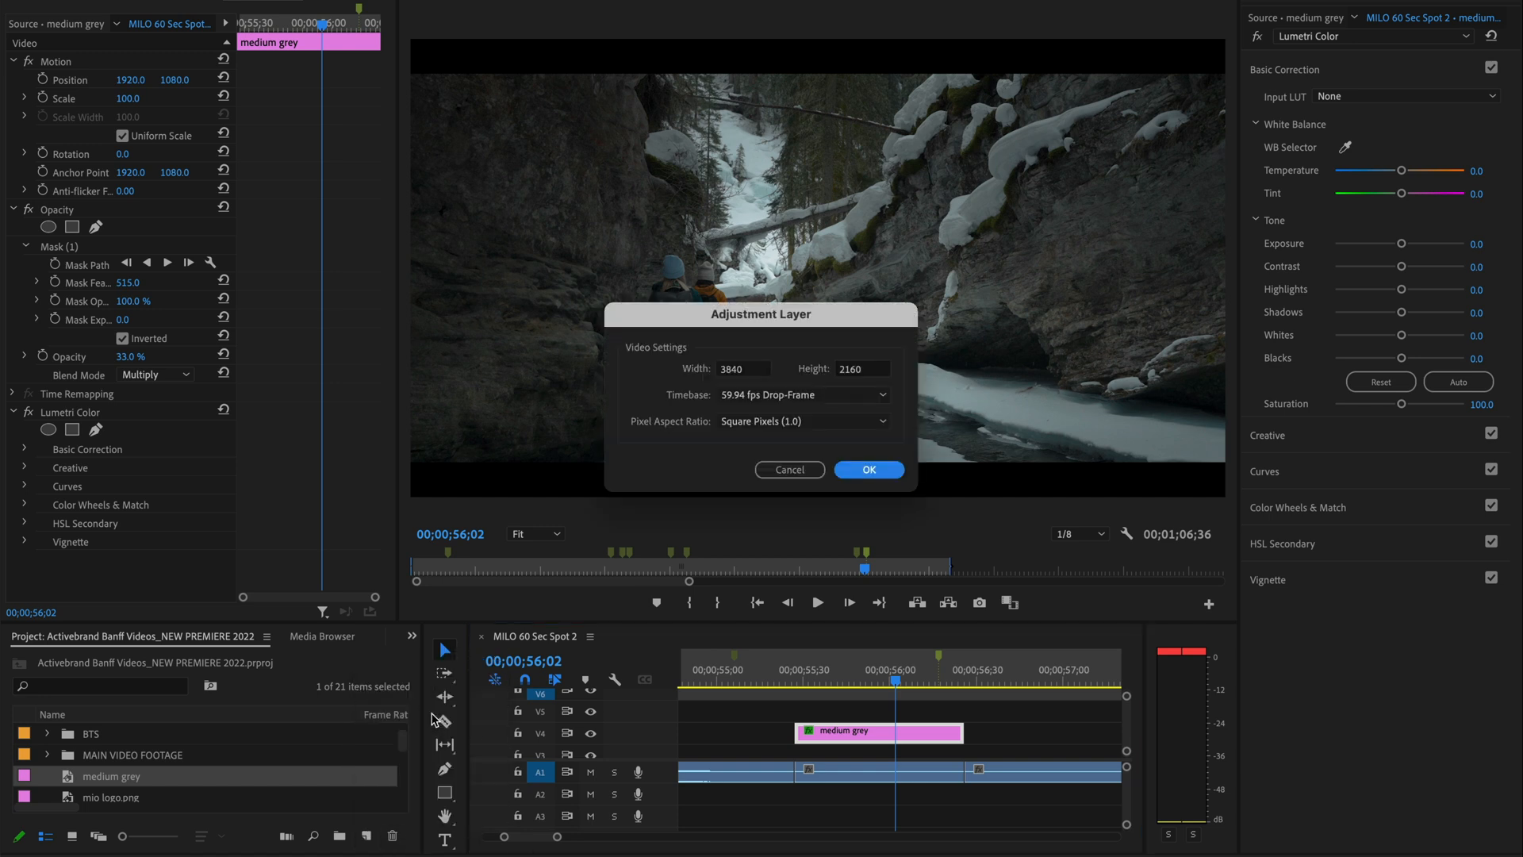
left_click(868, 470)
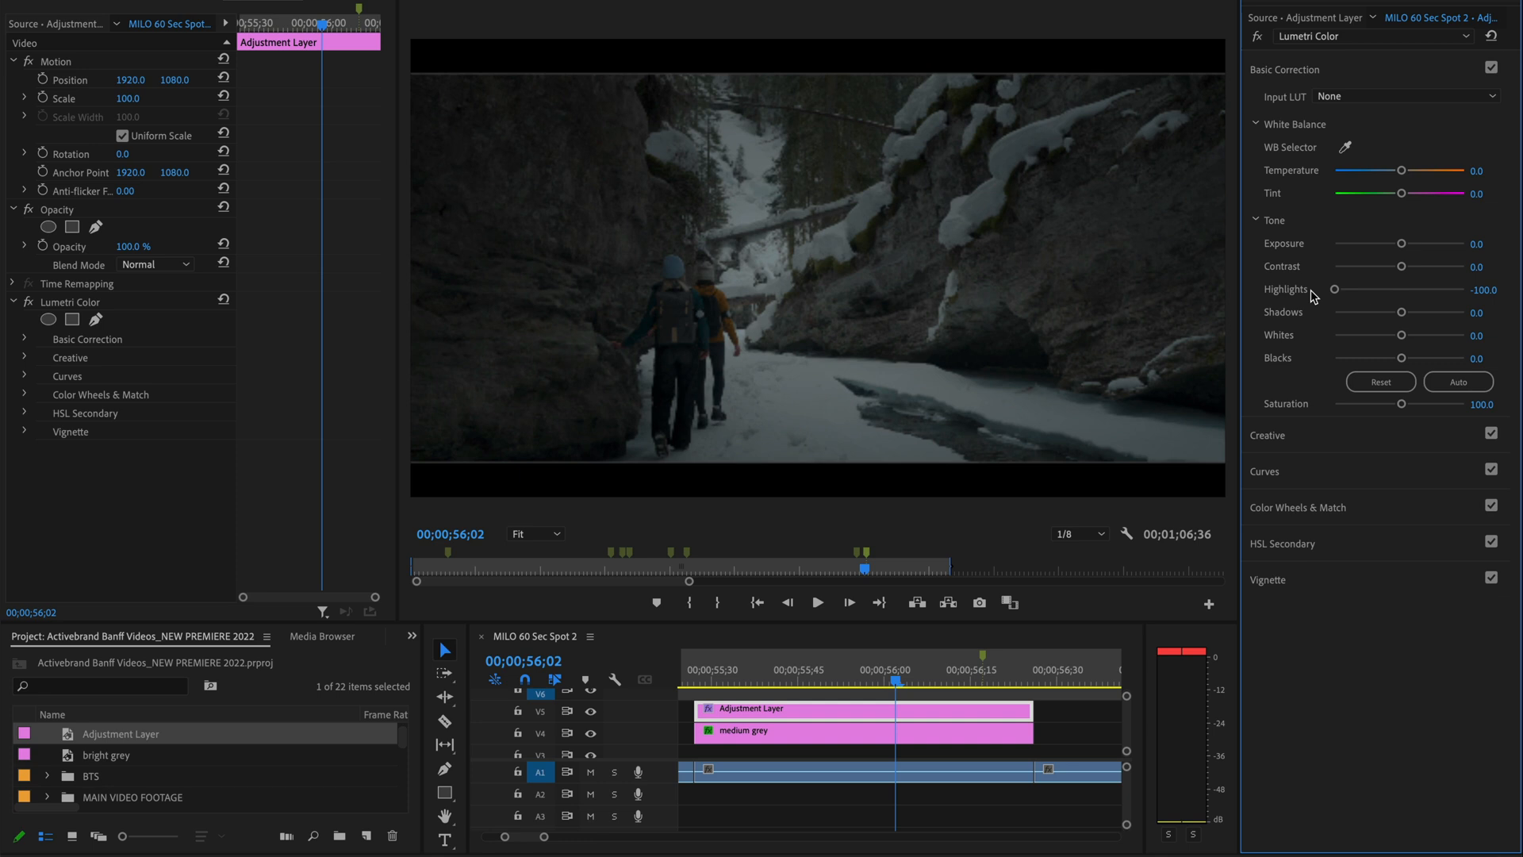
Add a feather-540 inverted ellipse mask to Lumetri, highlights -52.7, whites 32.4, and compare the look.
left_click(71, 319)
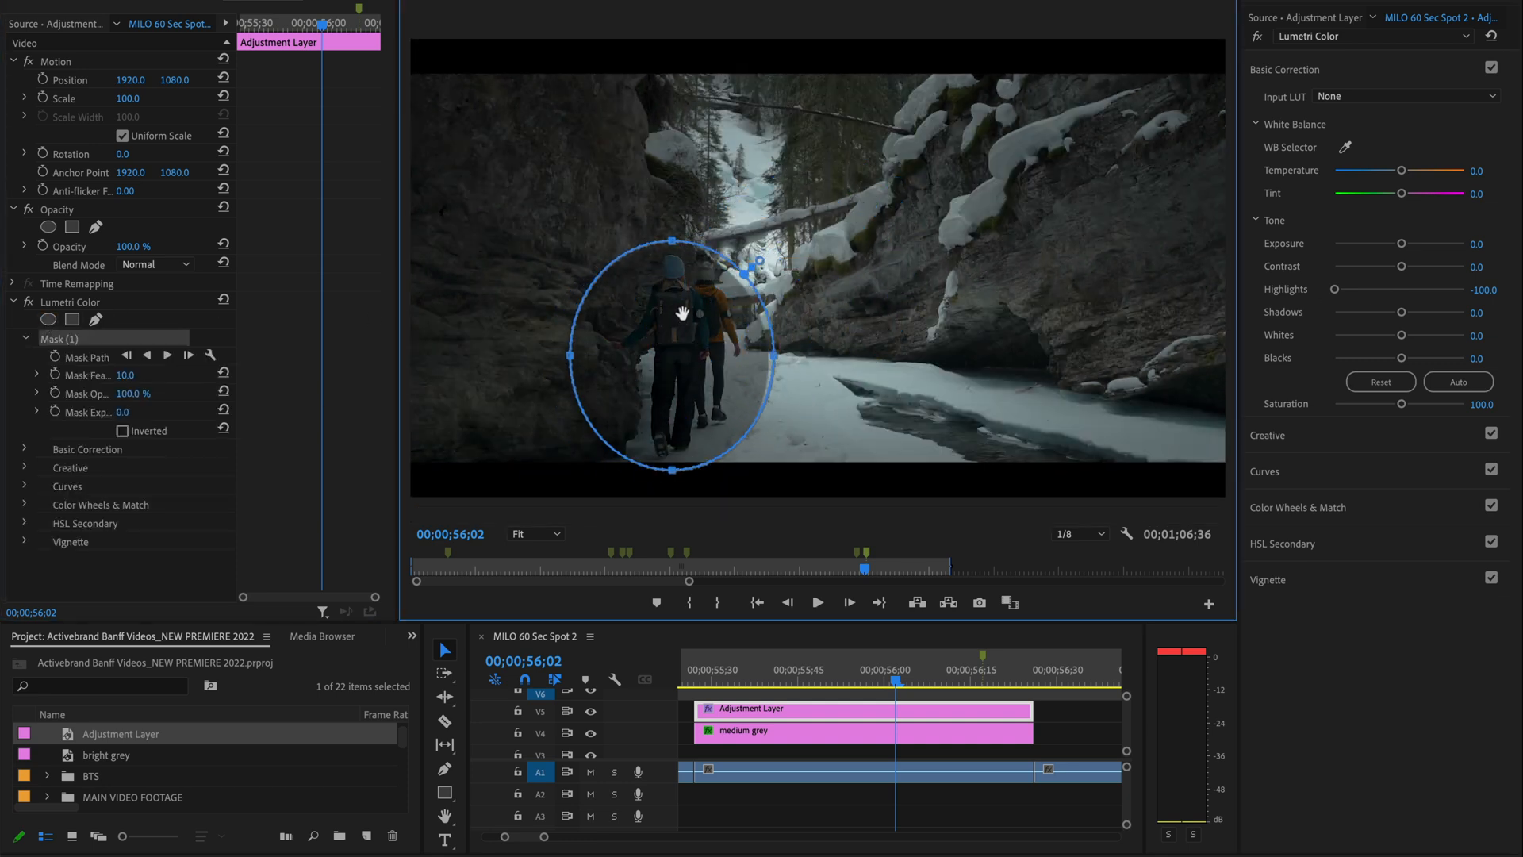
left_click(122, 430)
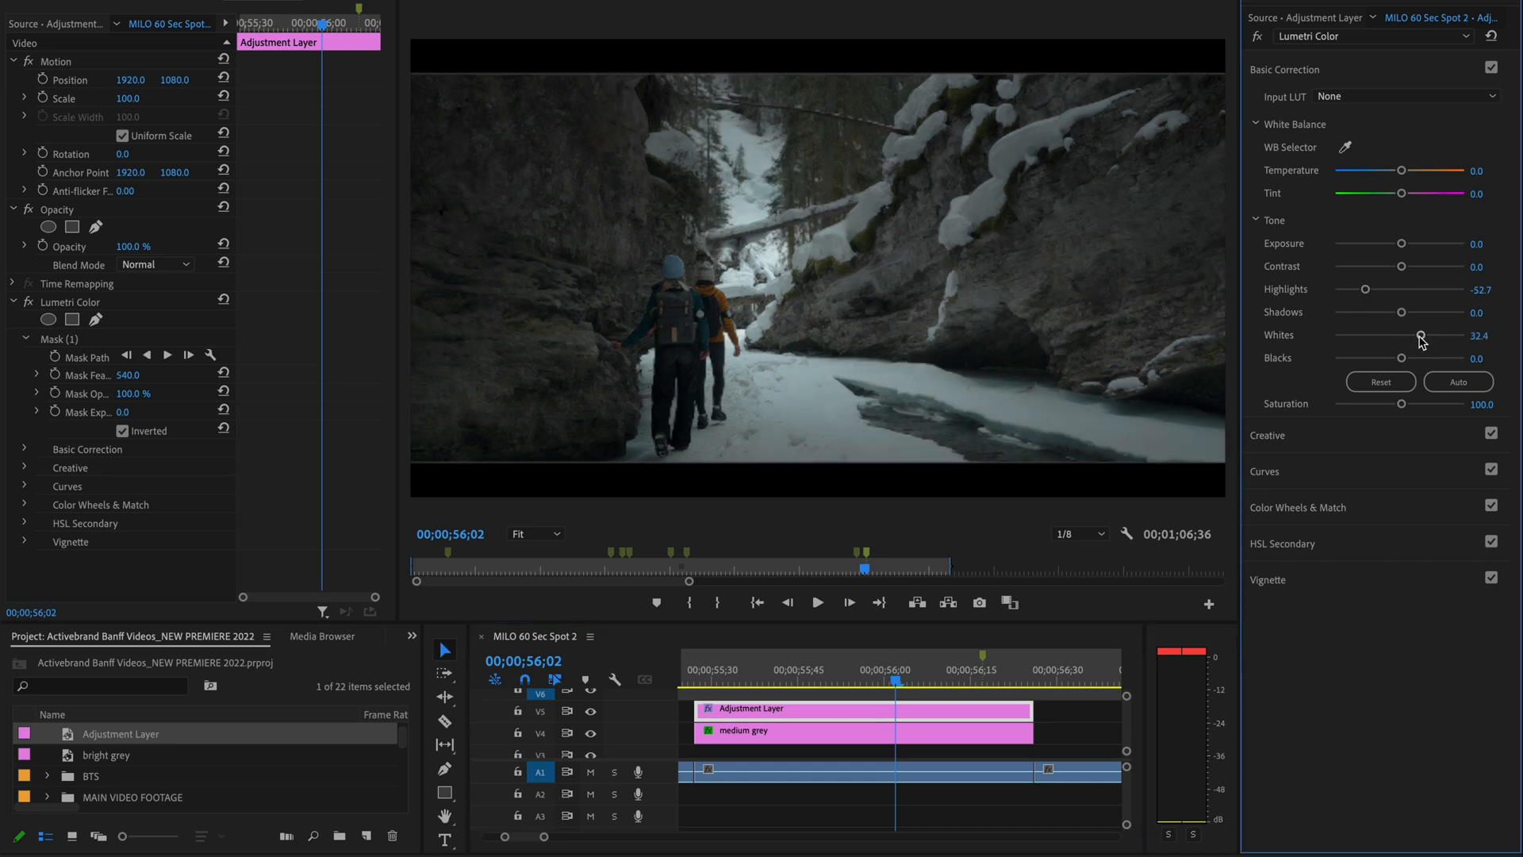
left_click(589, 692)
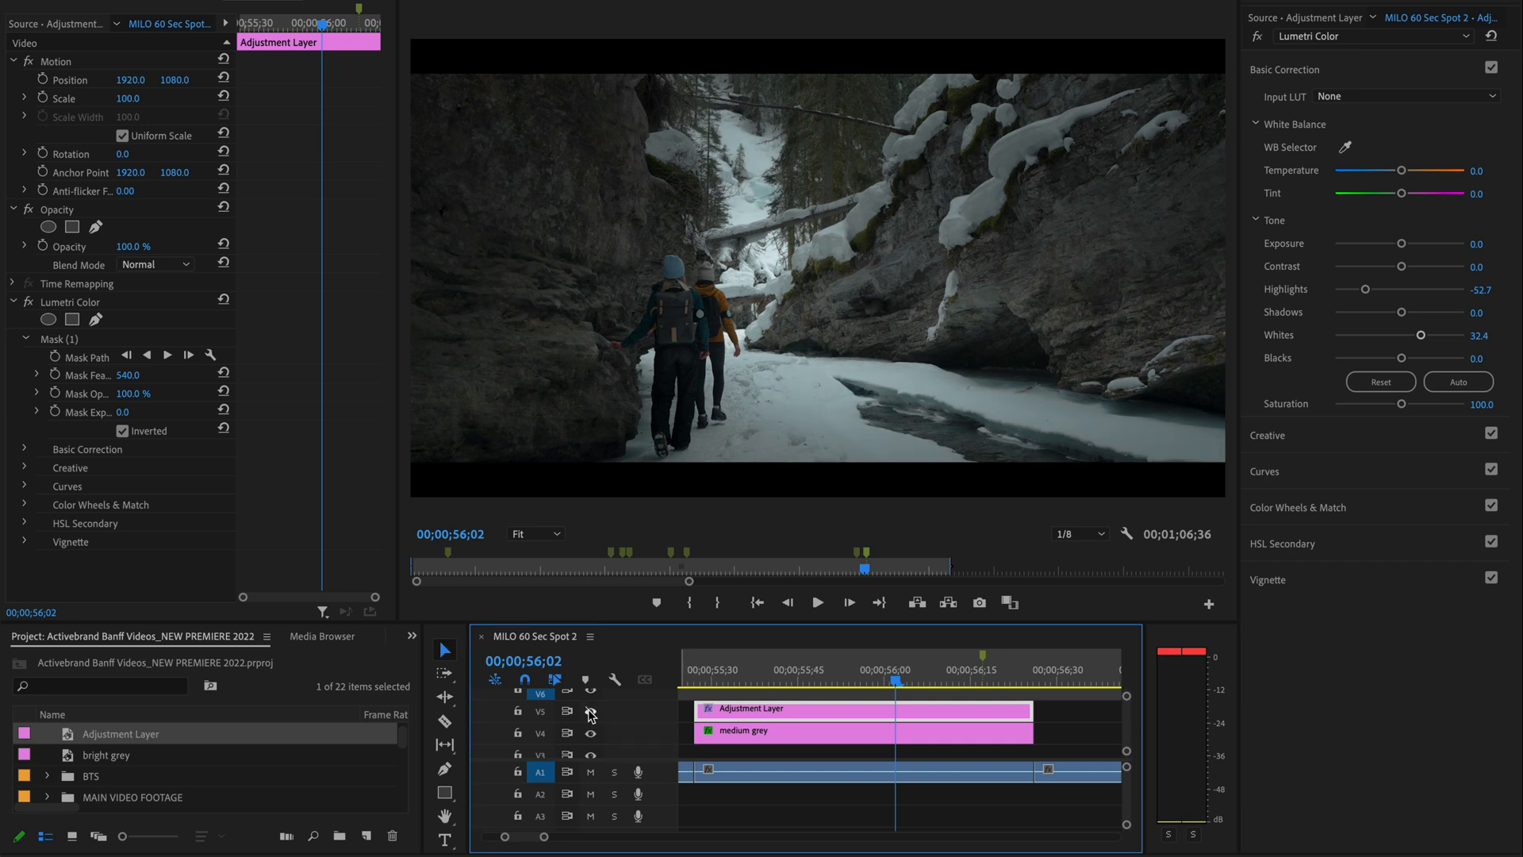
mouse_move(847, 683)
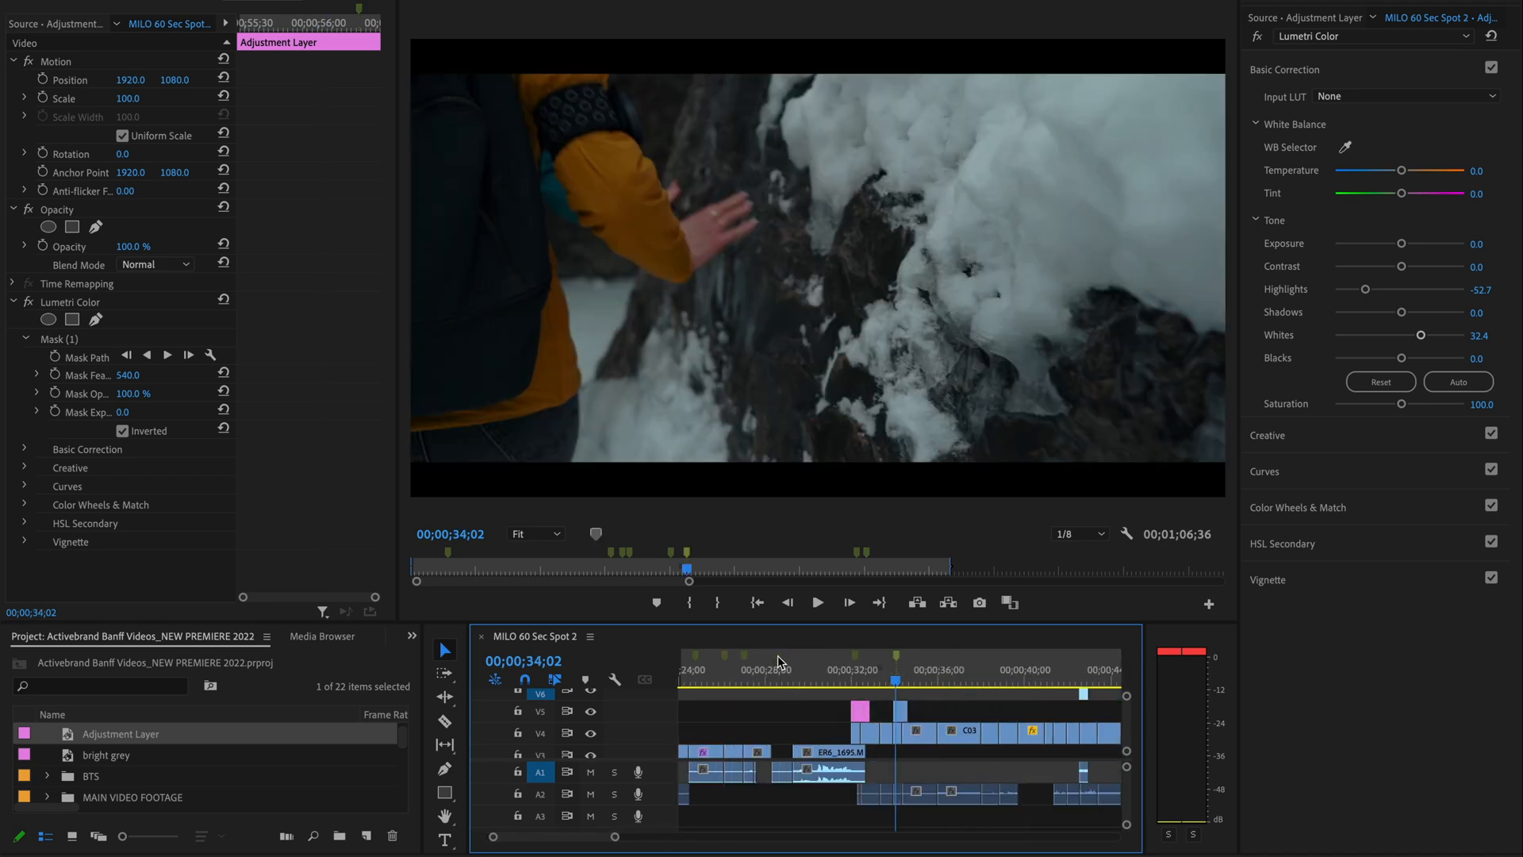
Move to the C0249 forest clip and select the adjustment layer stacked above its grey matte.
left_click(829, 771)
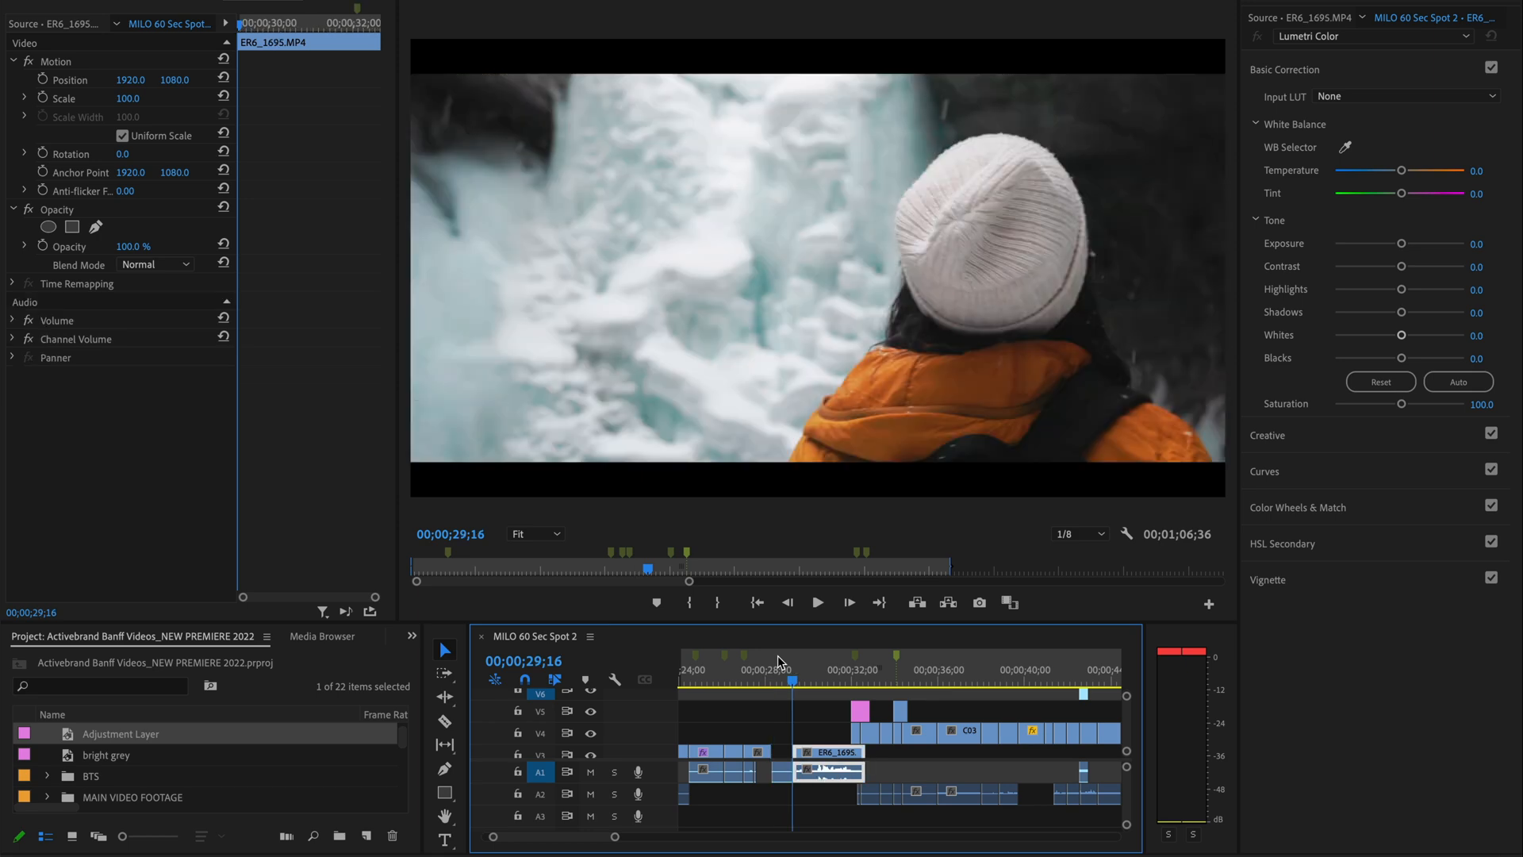
left_click(855, 668)
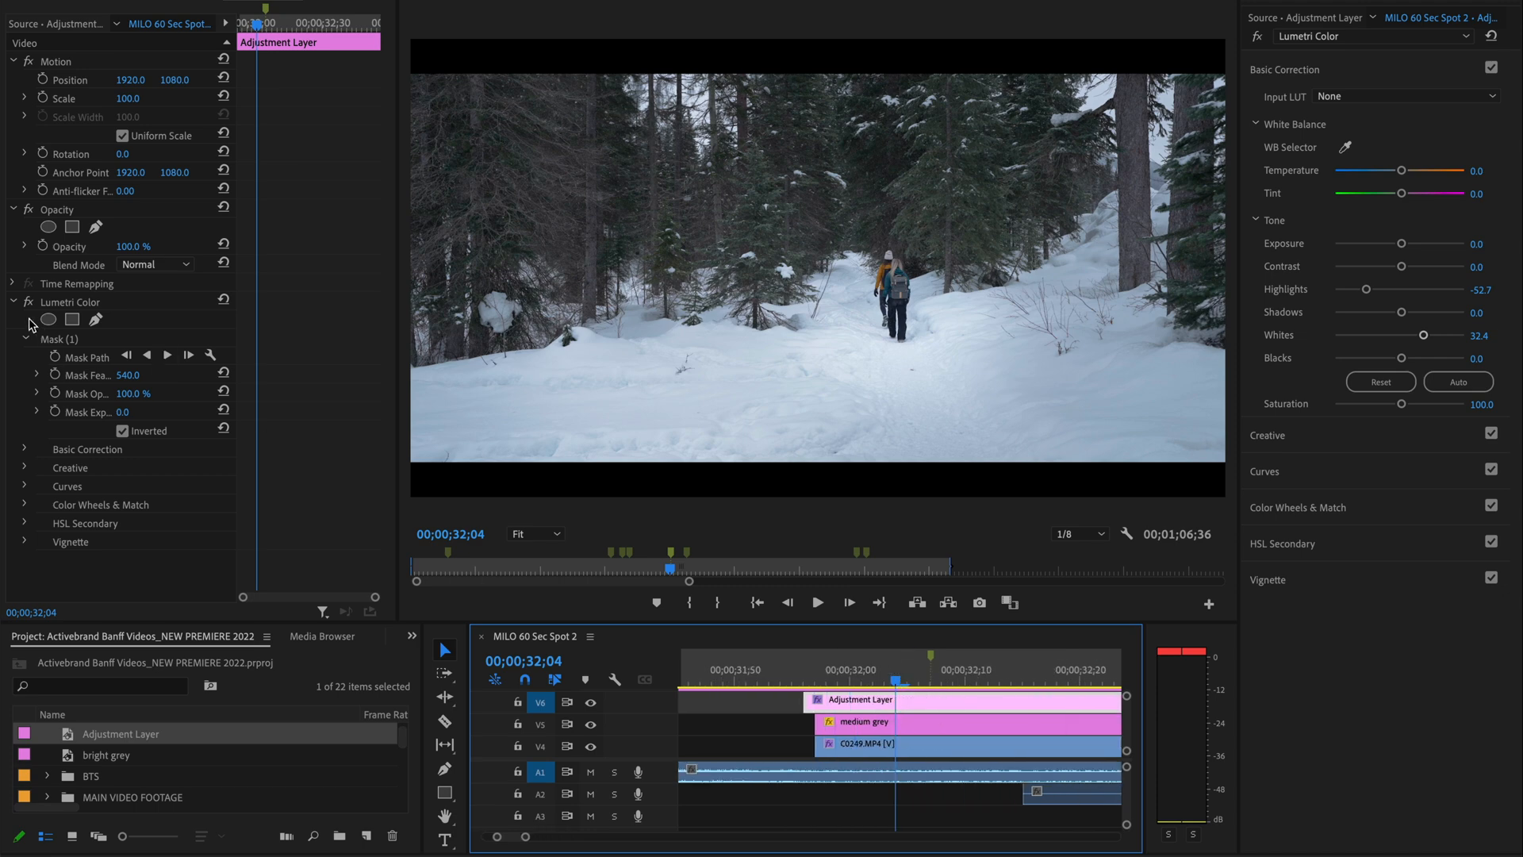
Show Mask (1) on Lumetri and position its feathered ellipse over the lone hiker.
left_click(59, 338)
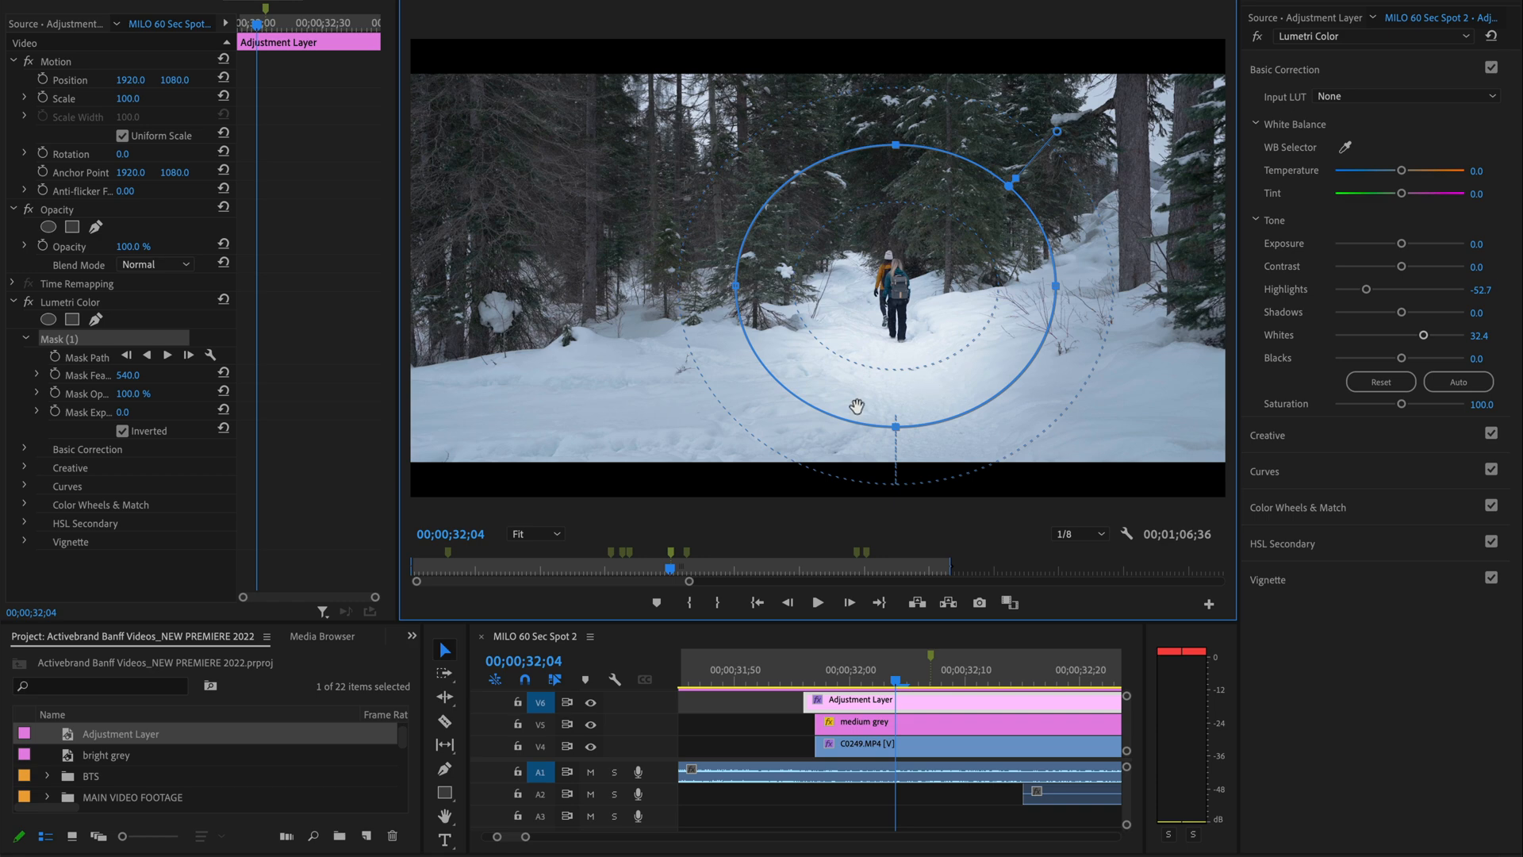
left_click(590, 702)
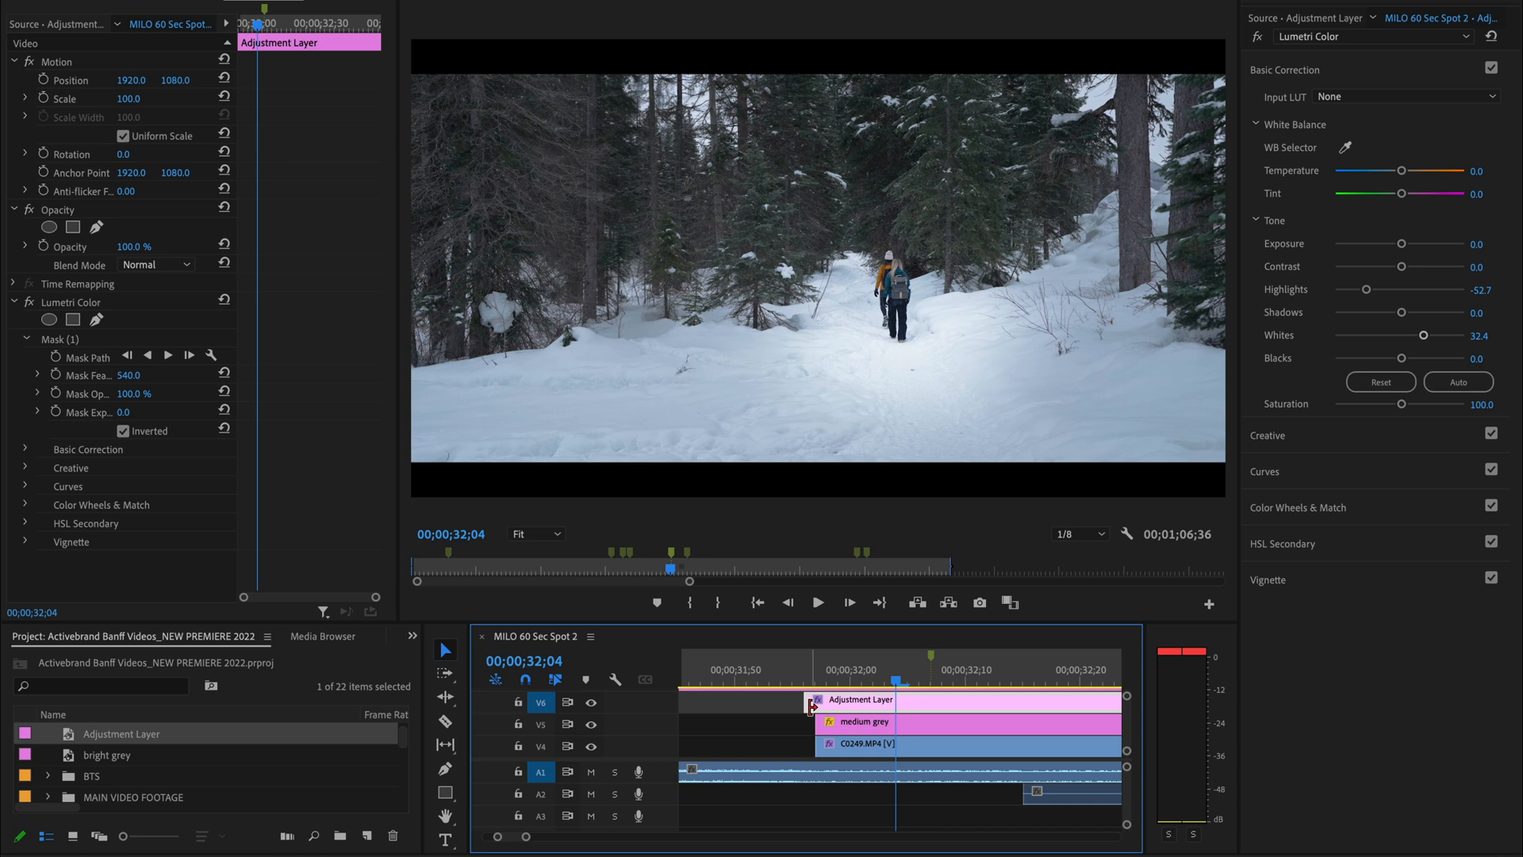
mouse_move(854, 707)
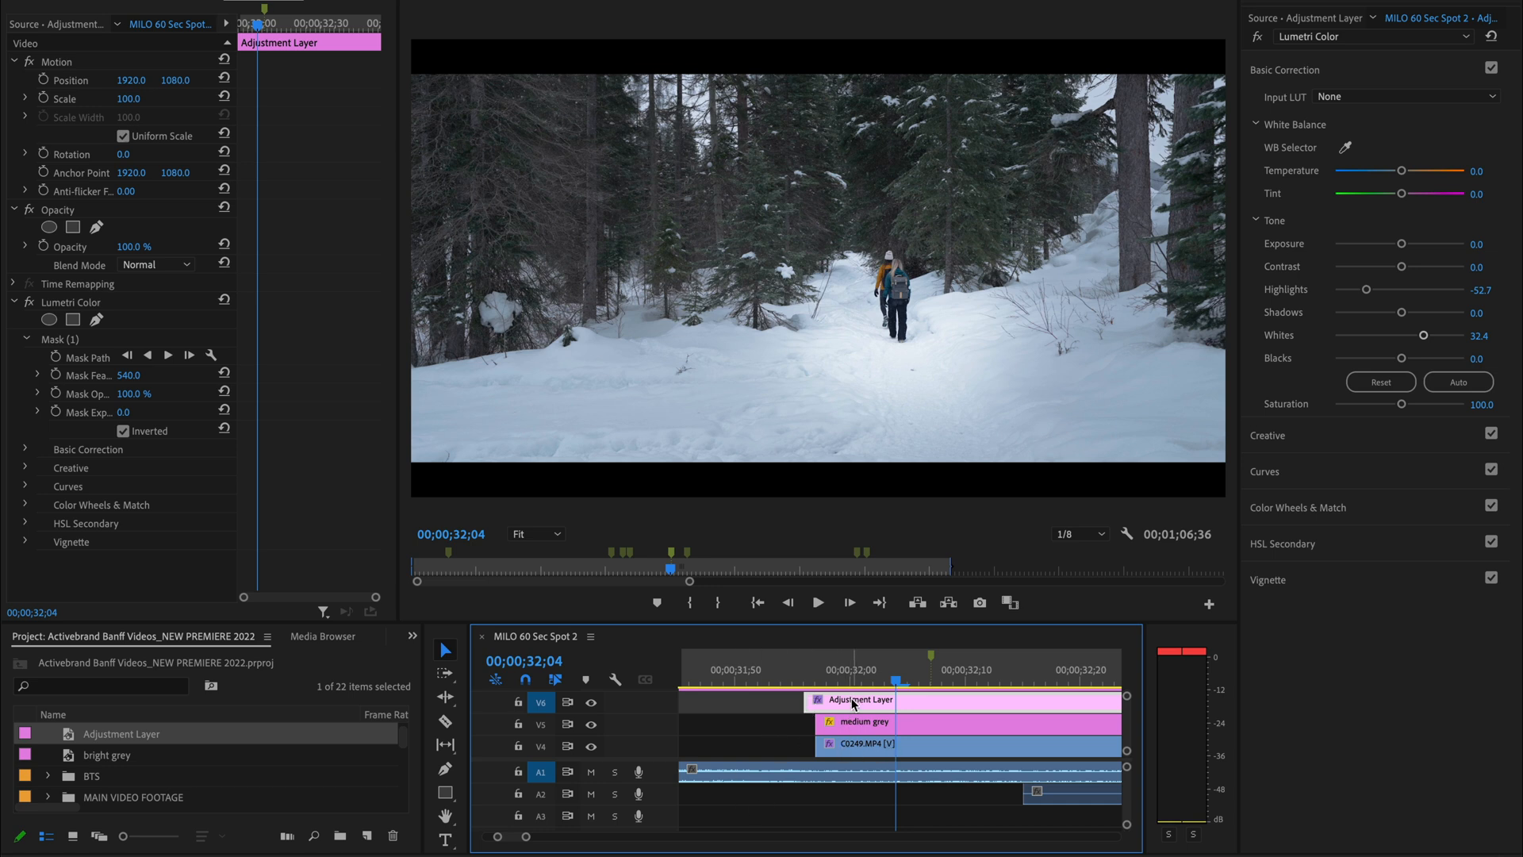